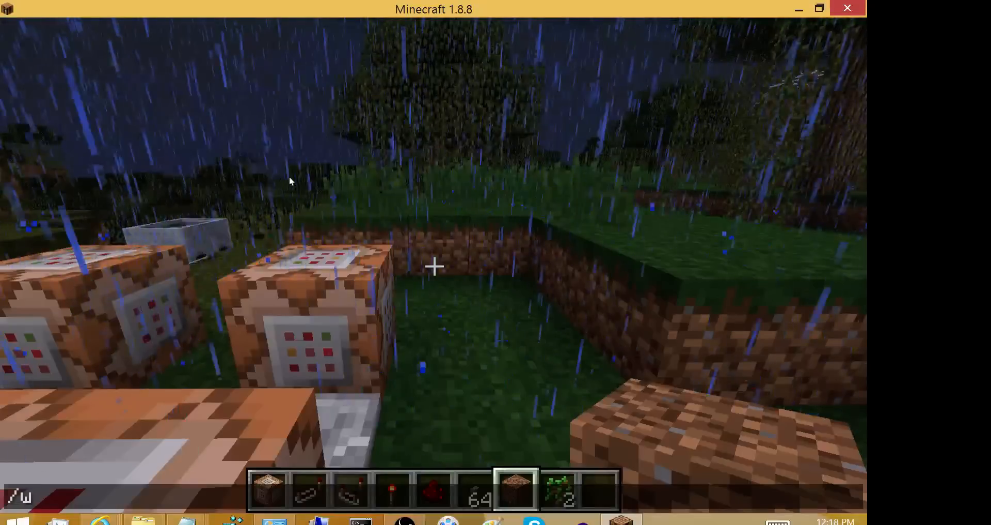
# Run /weather clear 1000 to stop the rain
pyautogui.write('weather clear 1000')
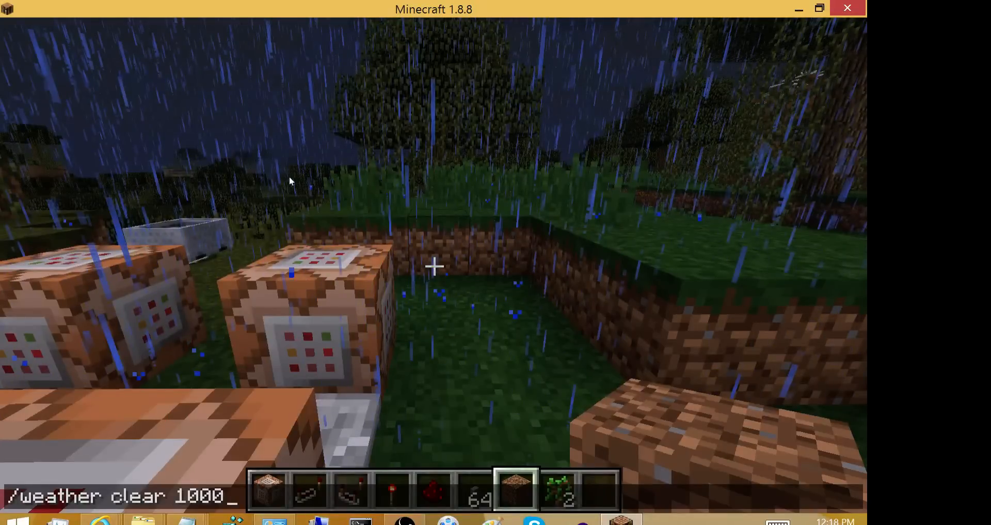
pyautogui.press('Return')
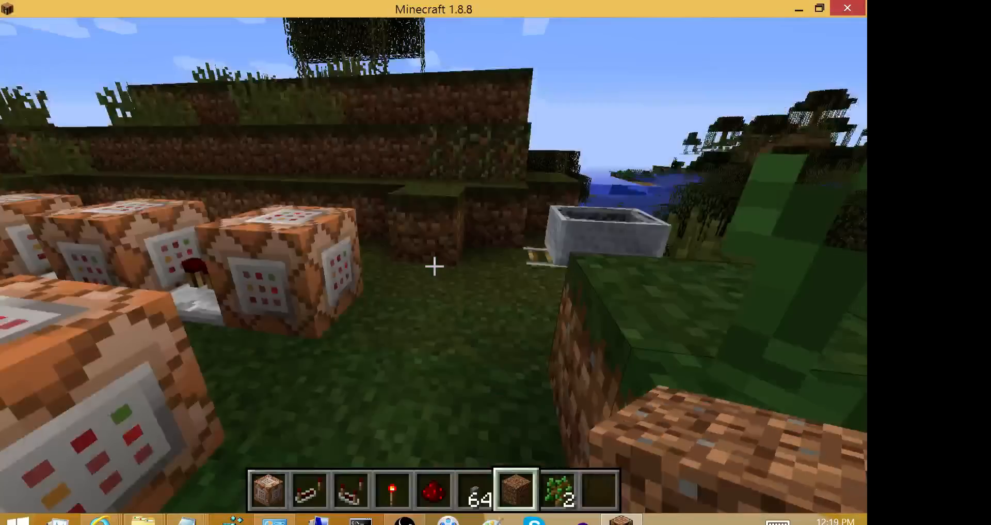
pyautogui.moveTo(435, 265)
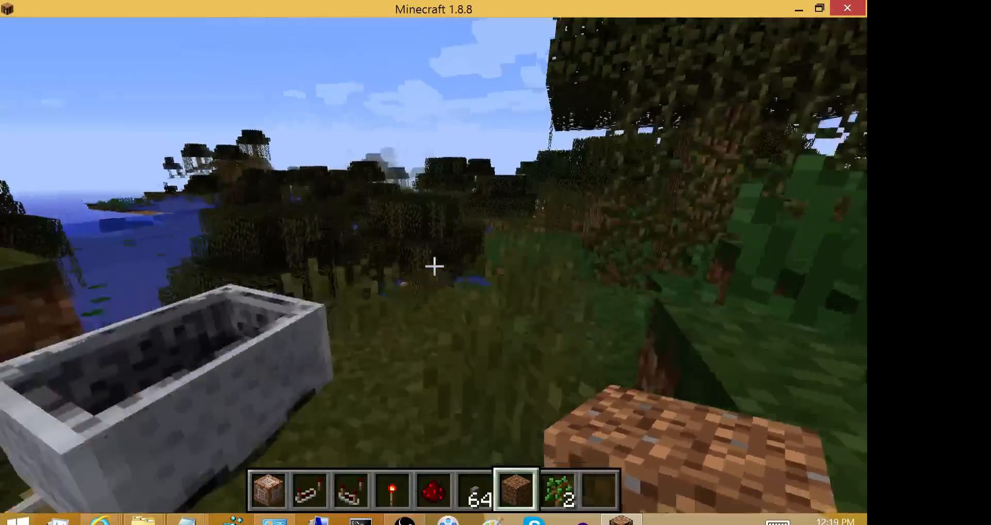
pyautogui.moveTo(434, 266)
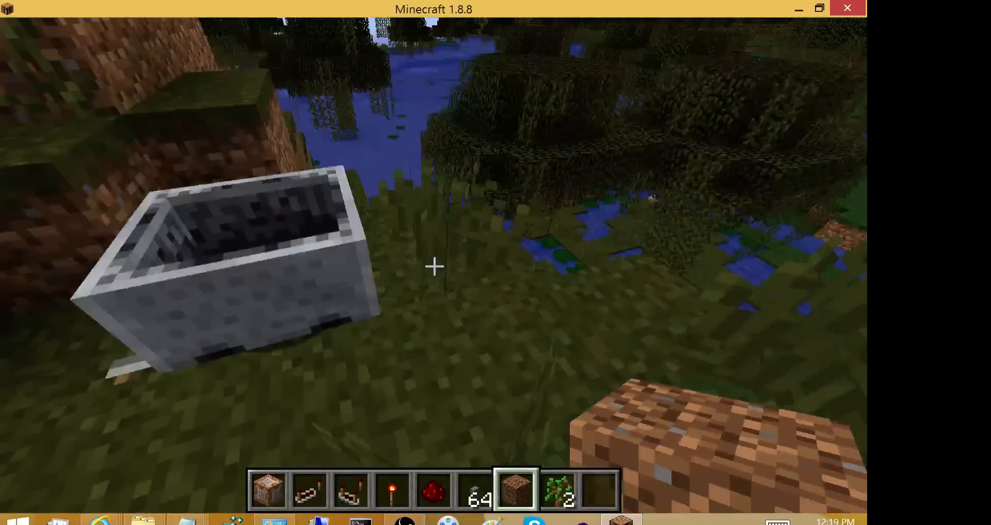
pyautogui.moveTo(434, 266)
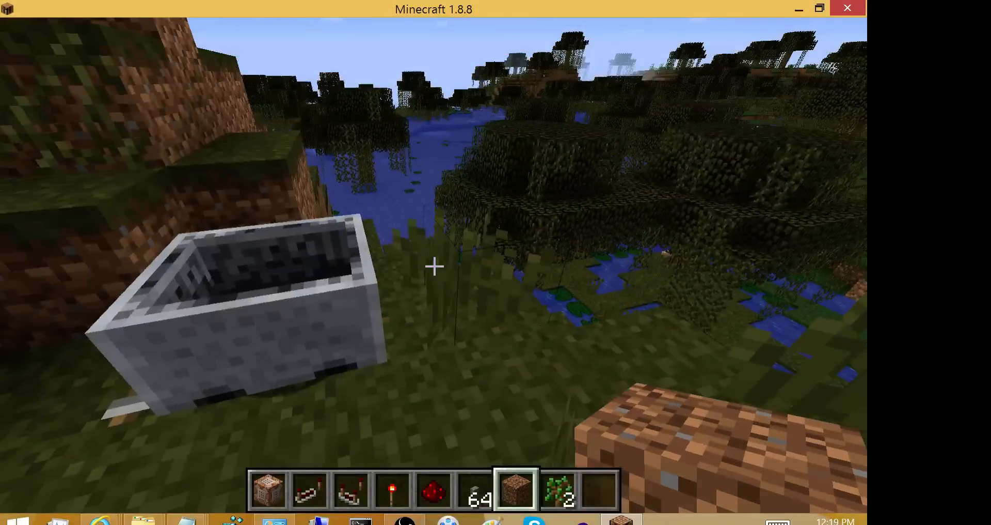
pyautogui.moveTo(433, 265)
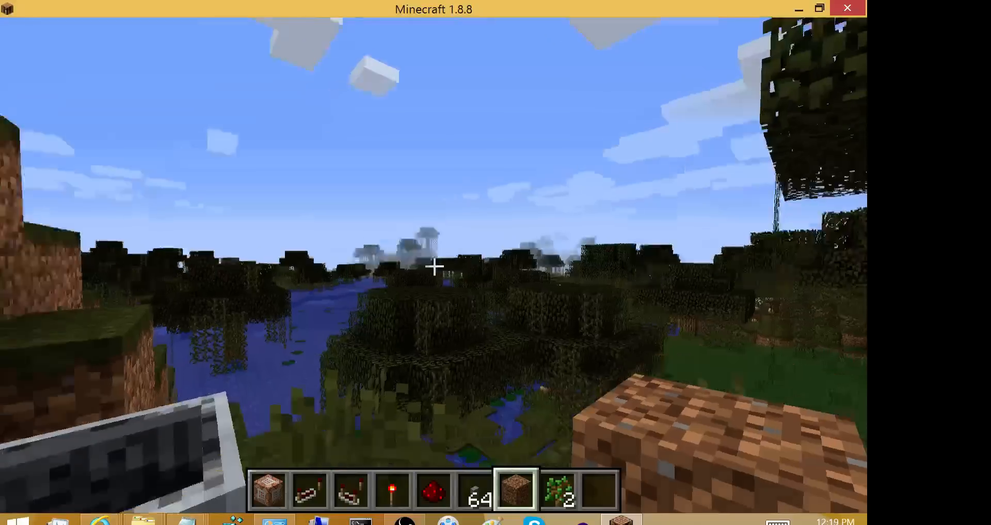
pyautogui.moveTo(435, 265)
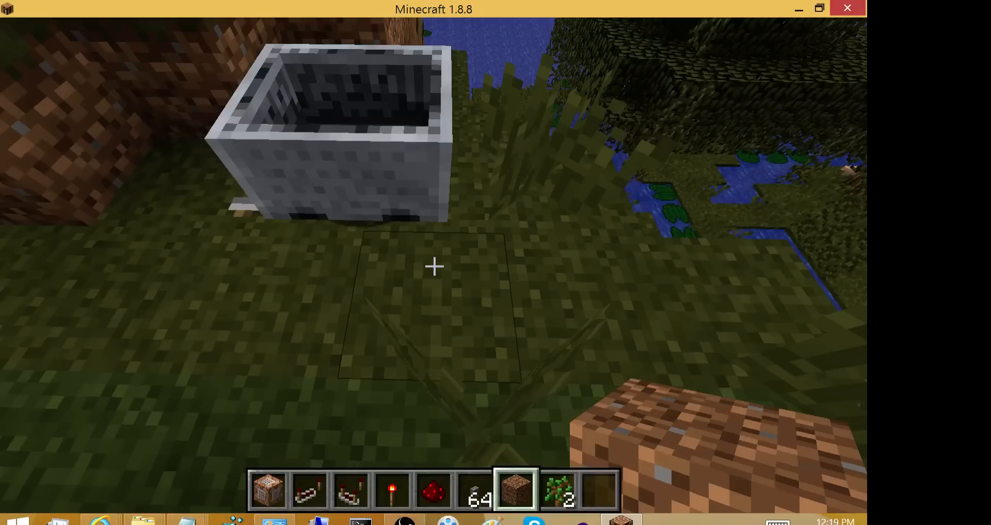
# Break the grass block in front of the minecart, leaving a dirt hole
pyautogui.click(434, 266)
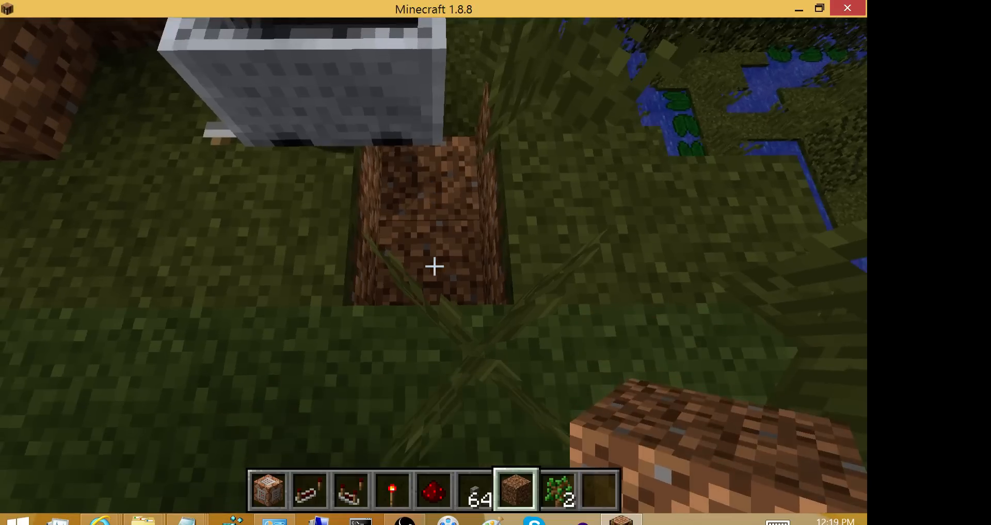
pyautogui.moveTo(433, 265)
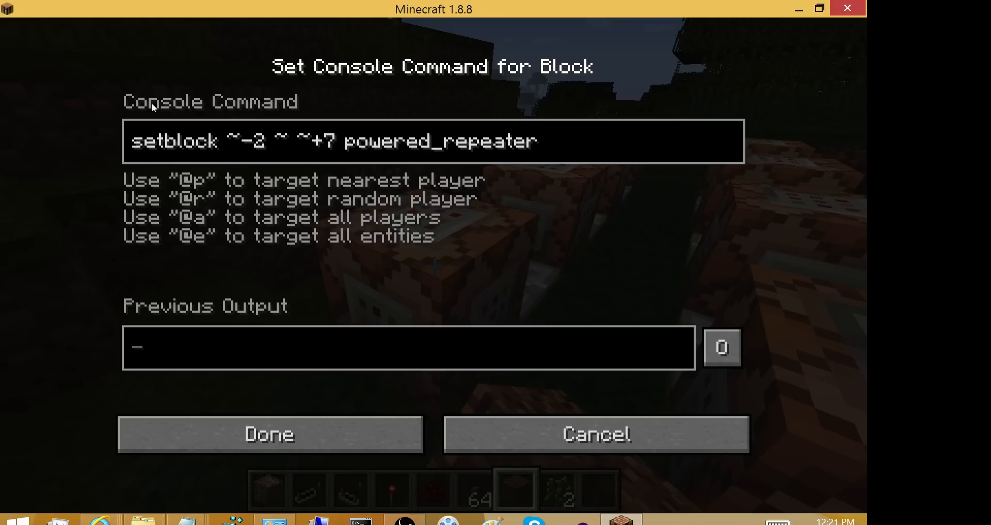
pyautogui.moveTo(164, 101)
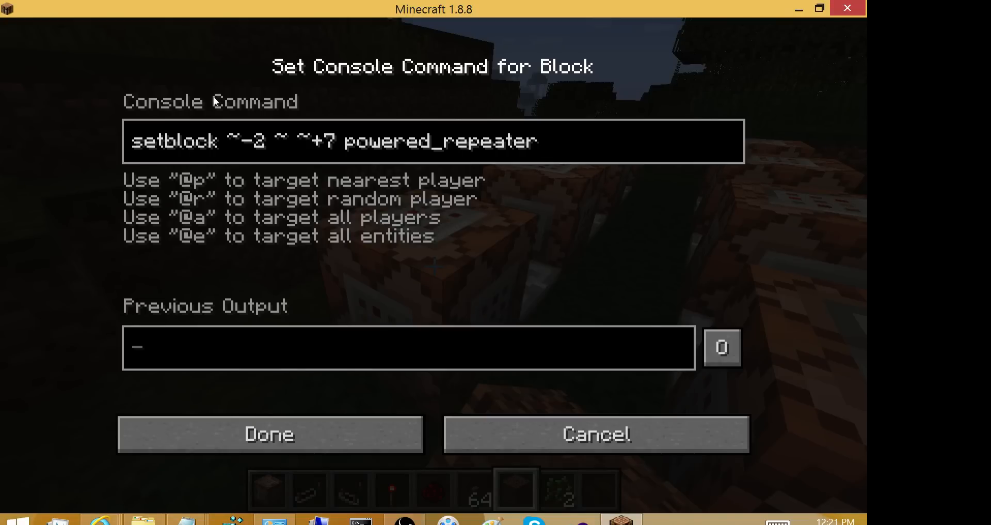
# Close the command screen, keeping the powered-repeater setblock command
pyautogui.click(270, 433)
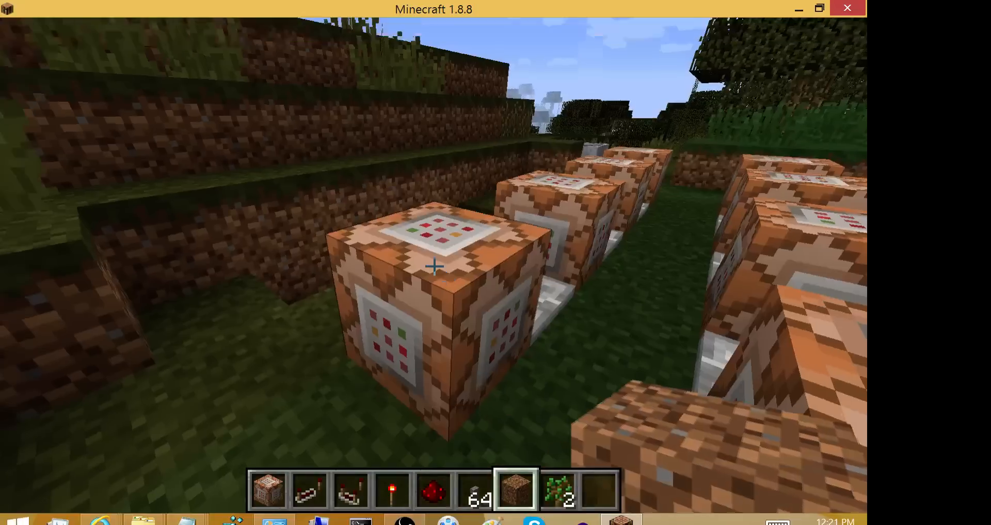
pyautogui.moveTo(432, 266)
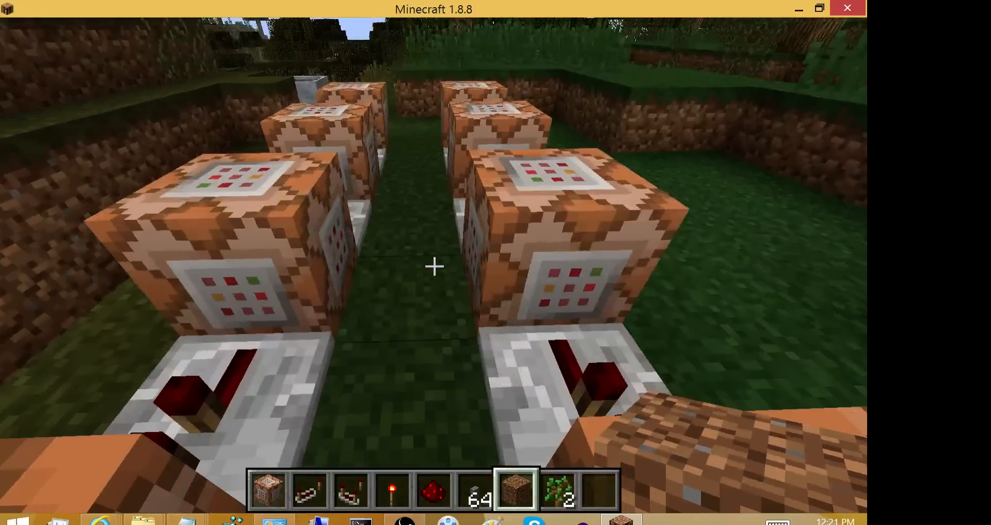
pyautogui.moveTo(432, 266)
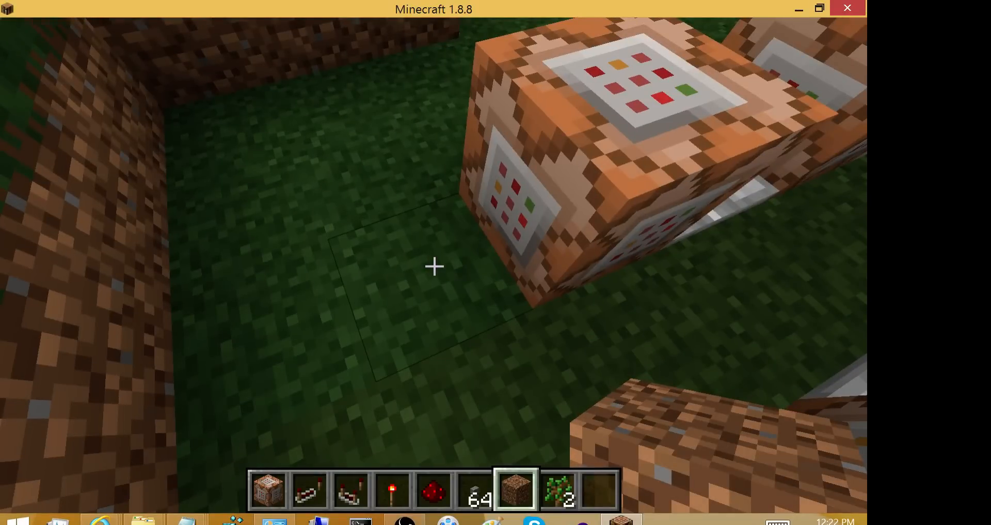
pyautogui.moveTo(434, 266)
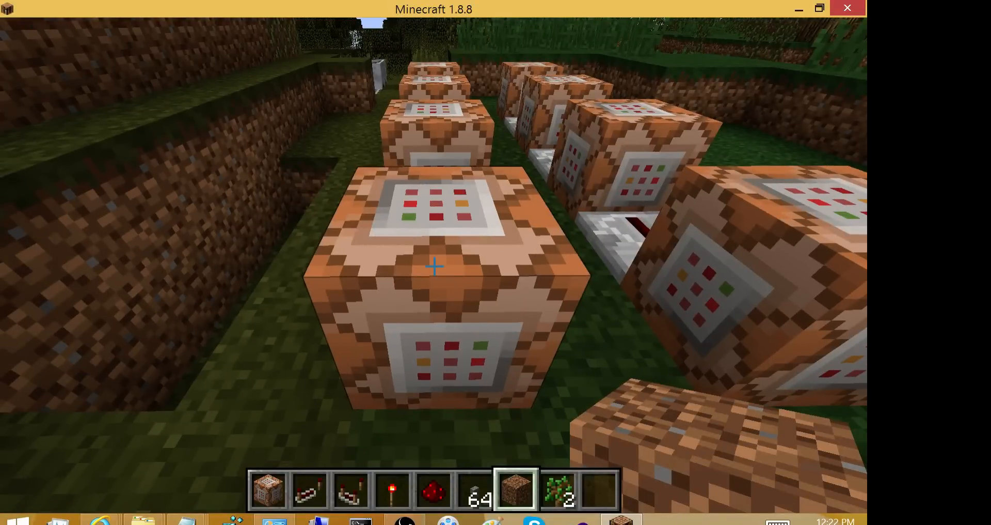
pyautogui.moveTo(433, 267)
pyautogui.write('/')
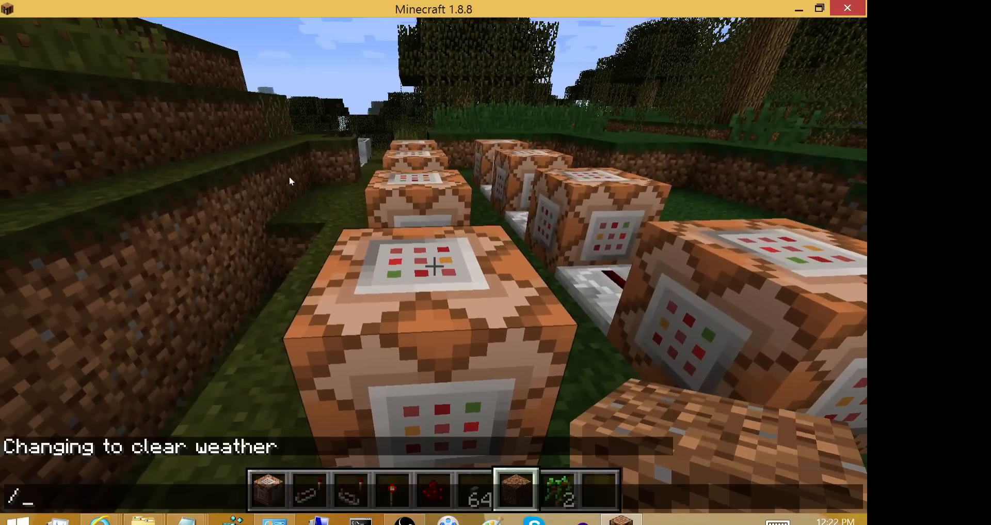
# Switch to survival mode by entering /gamemode 0, then retype the command
pyautogui.write('gamemo')
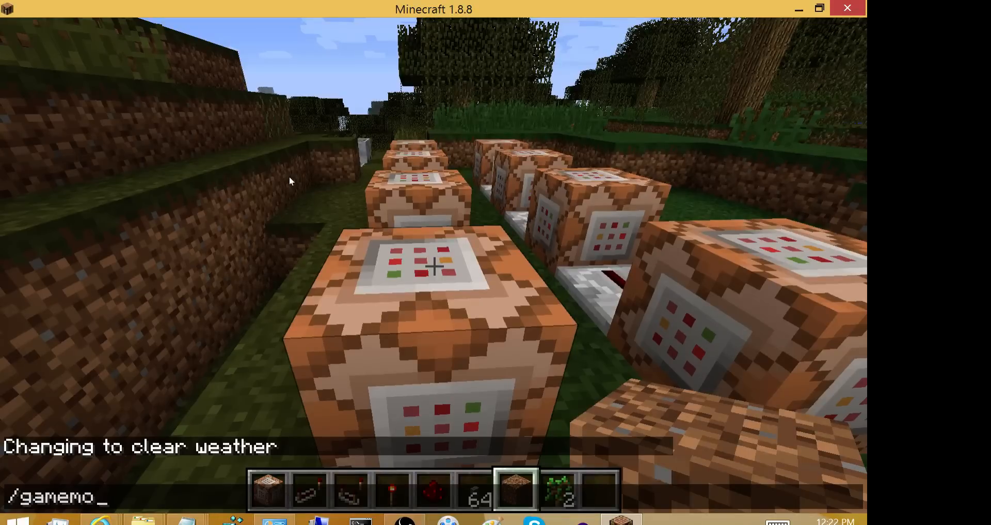
pyautogui.write('de')
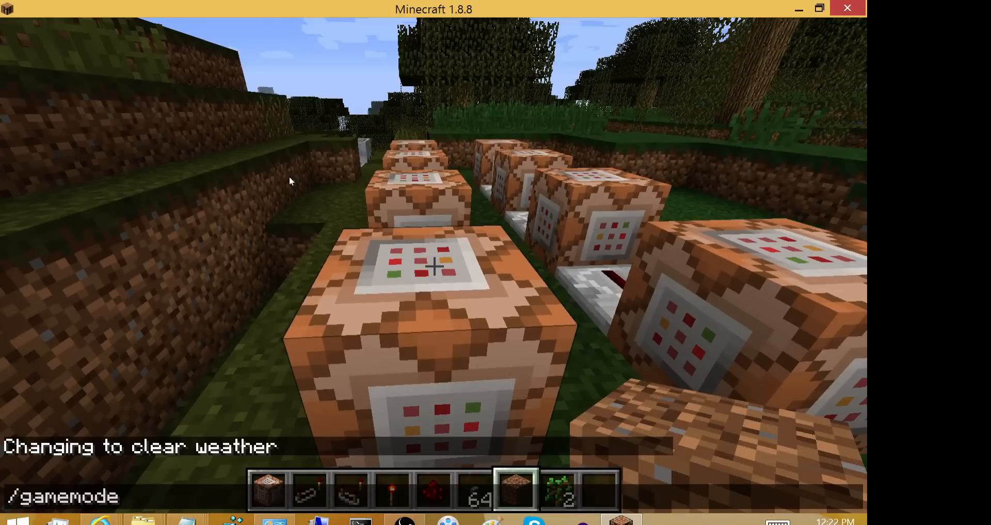
pyautogui.write('0')
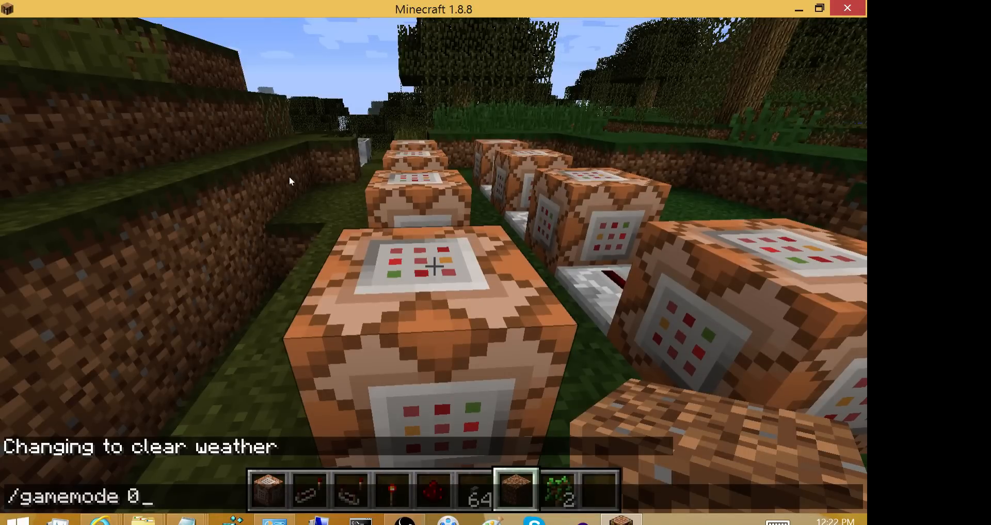
pyautogui.press('Return')
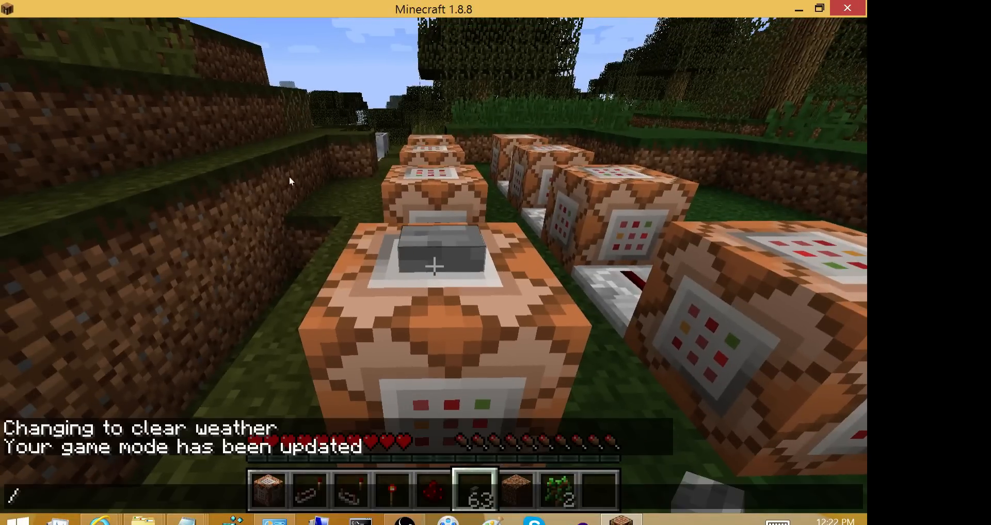
pyautogui.write('gamemode 0')
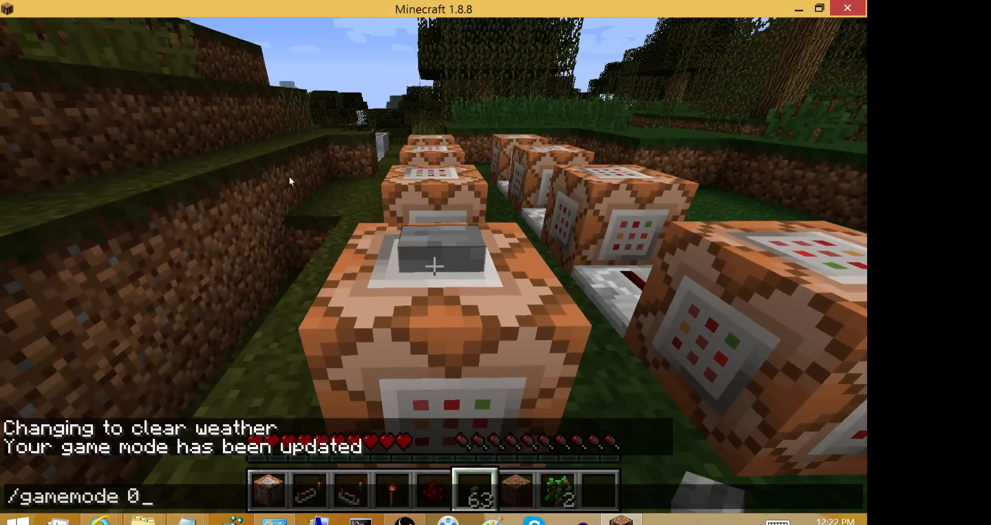
pyautogui.press('Backspace')
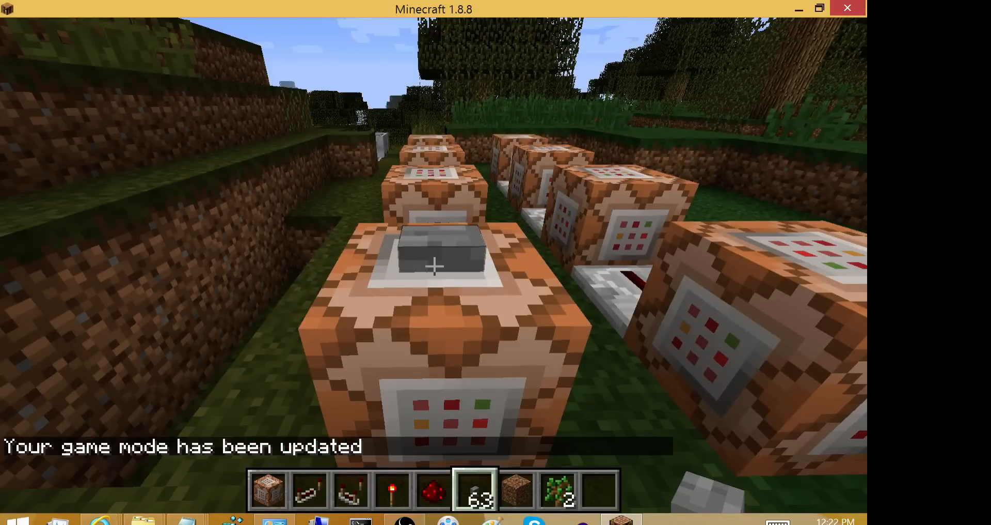
pyautogui.moveTo(434, 266)
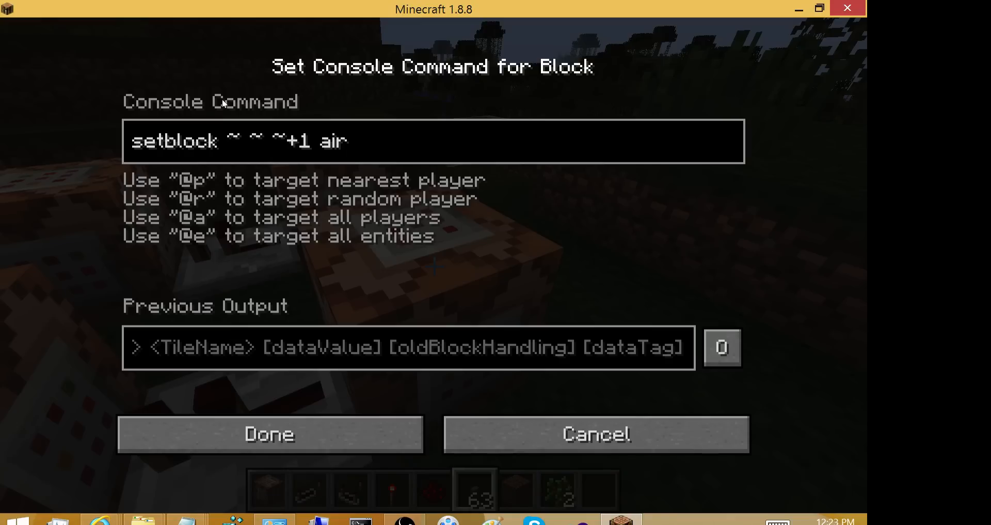
# Close the command screen, returning to the command block beside the repeaters
pyautogui.click(270, 435)
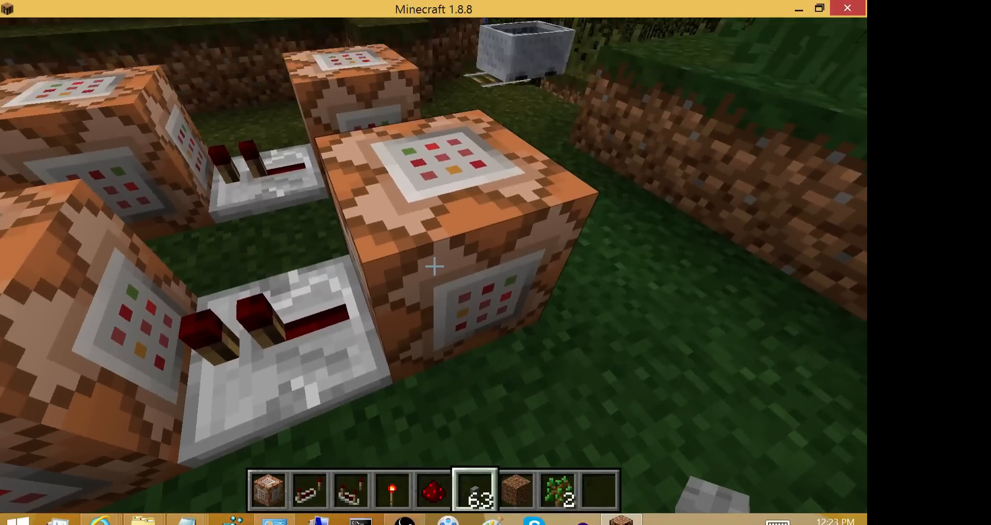
pyautogui.moveTo(433, 266)
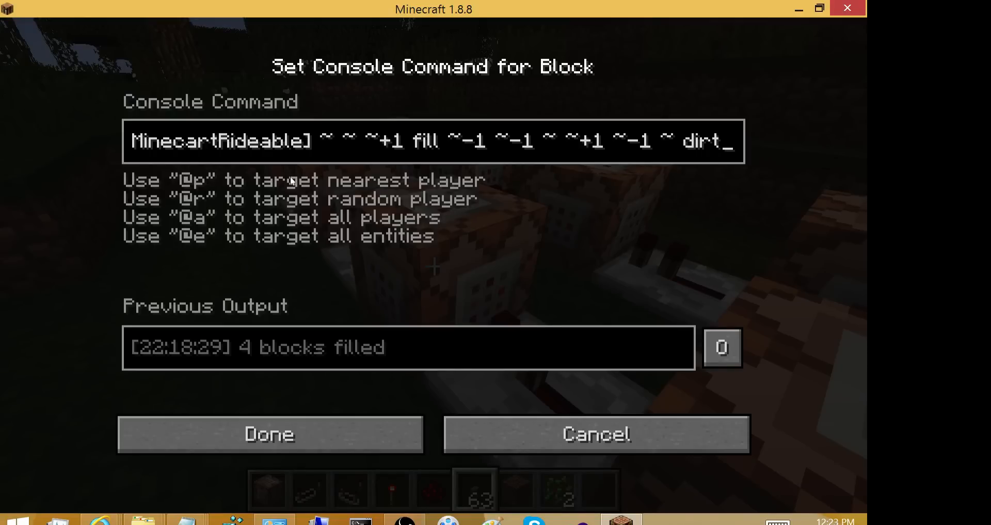
pyautogui.moveTo(268, 106)
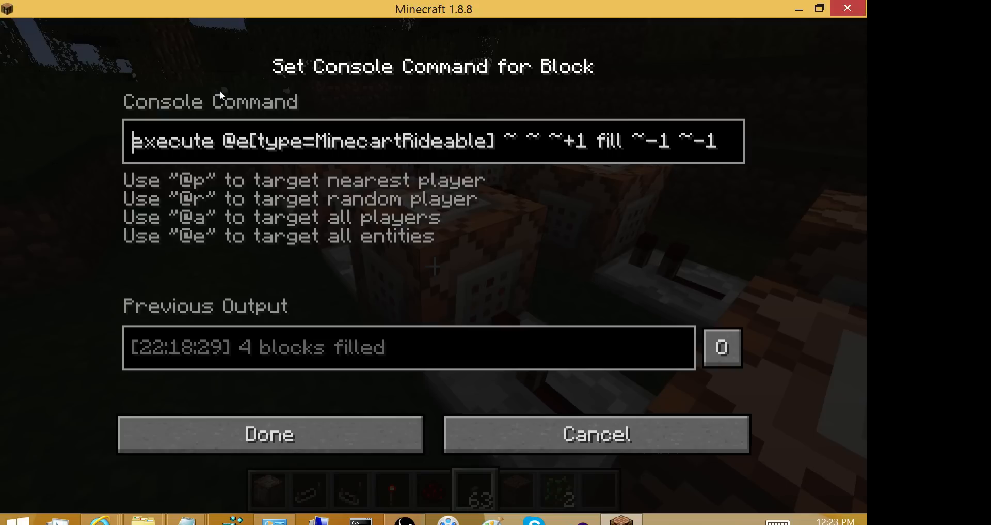
pyautogui.moveTo(155, 103)
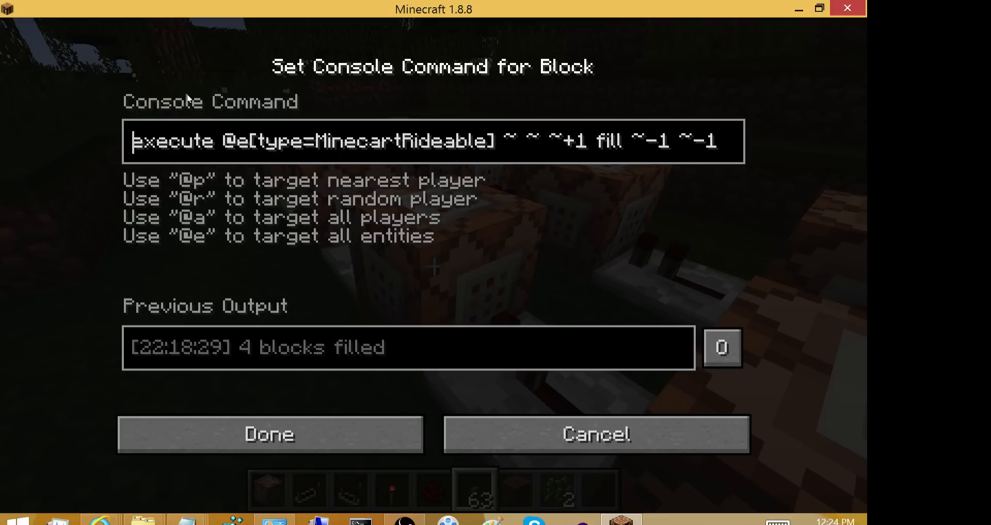
pyautogui.moveTo(218, 100)
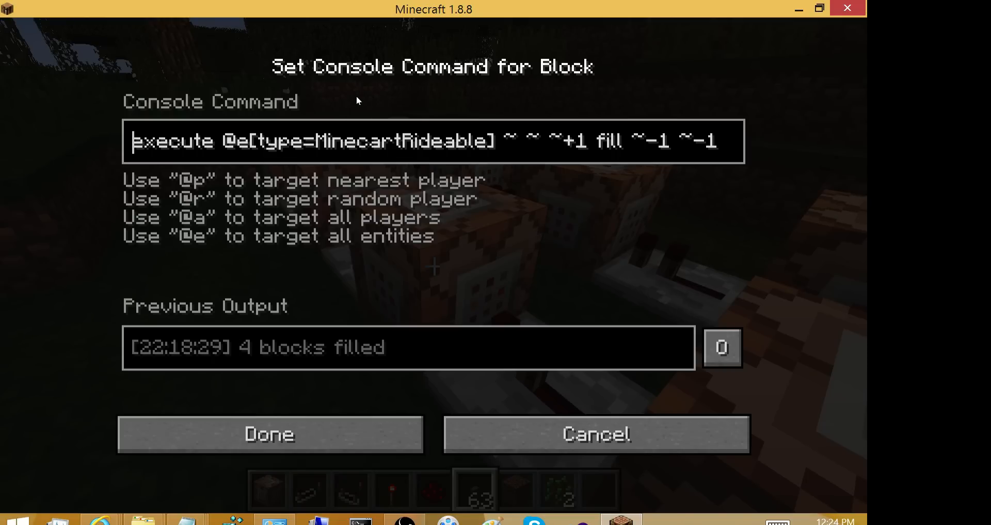
pyautogui.moveTo(358, 97)
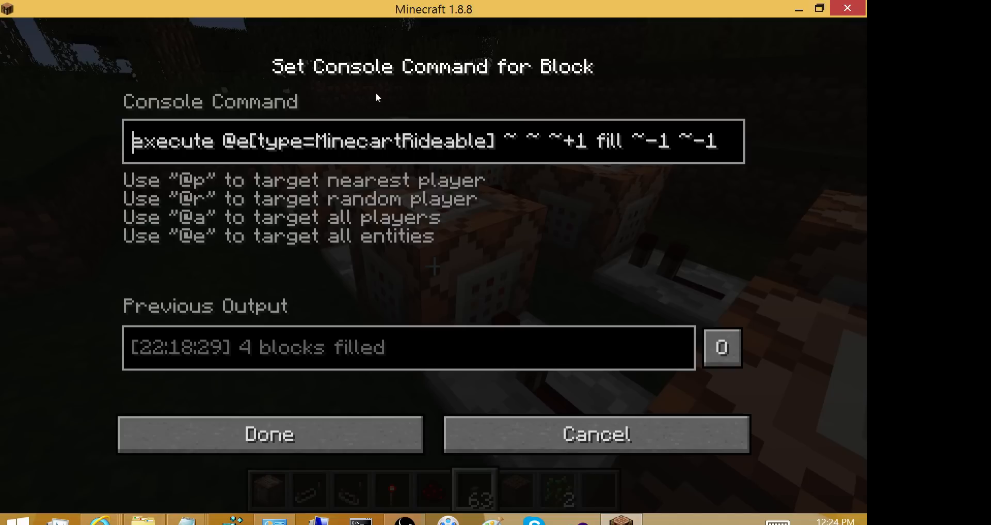
pyautogui.moveTo(111, 93)
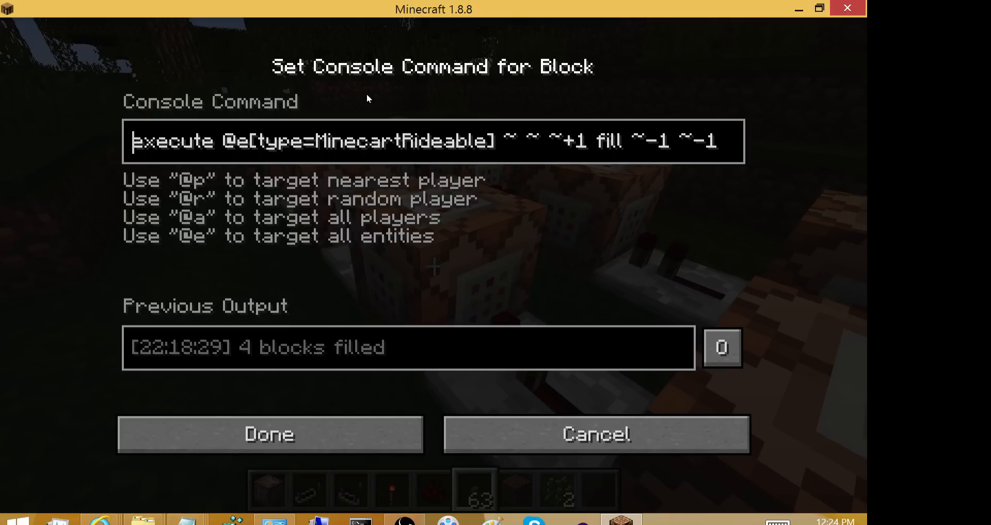
pyautogui.moveTo(409, 106)
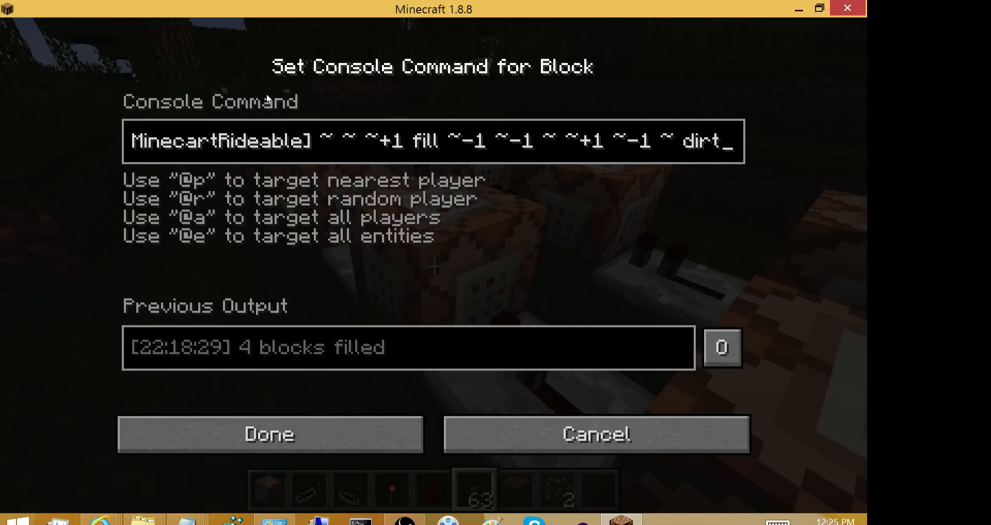
pyautogui.moveTo(397, 90)
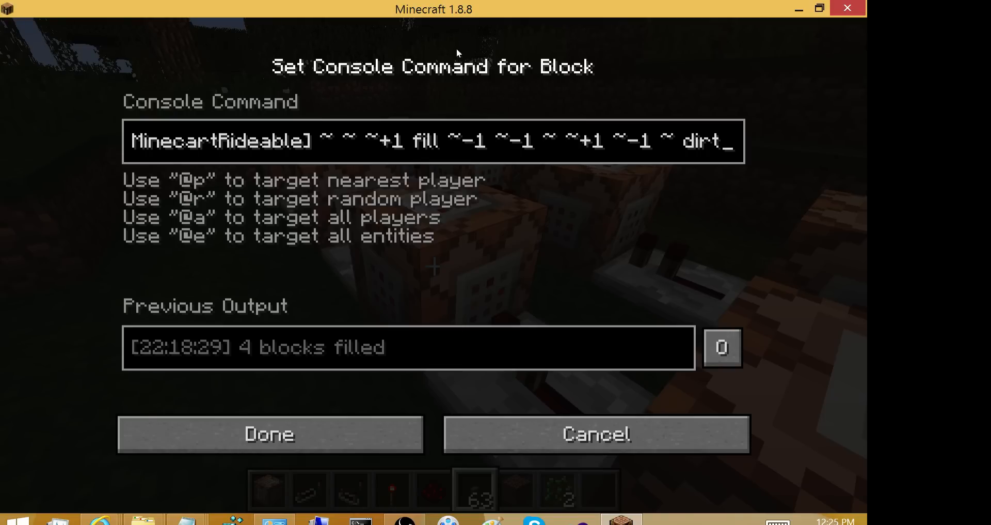
pyautogui.moveTo(444, 99)
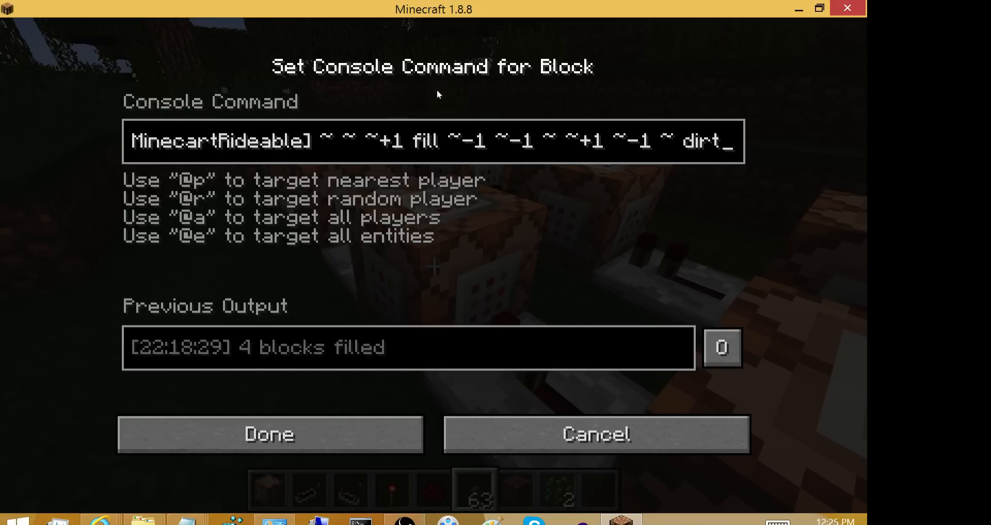
pyautogui.moveTo(373, 98)
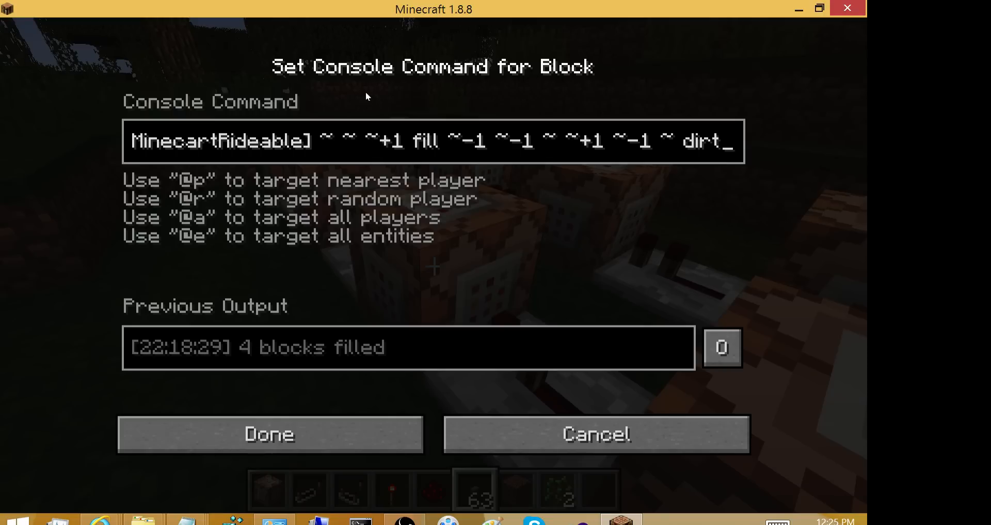
pyautogui.moveTo(269, 99)
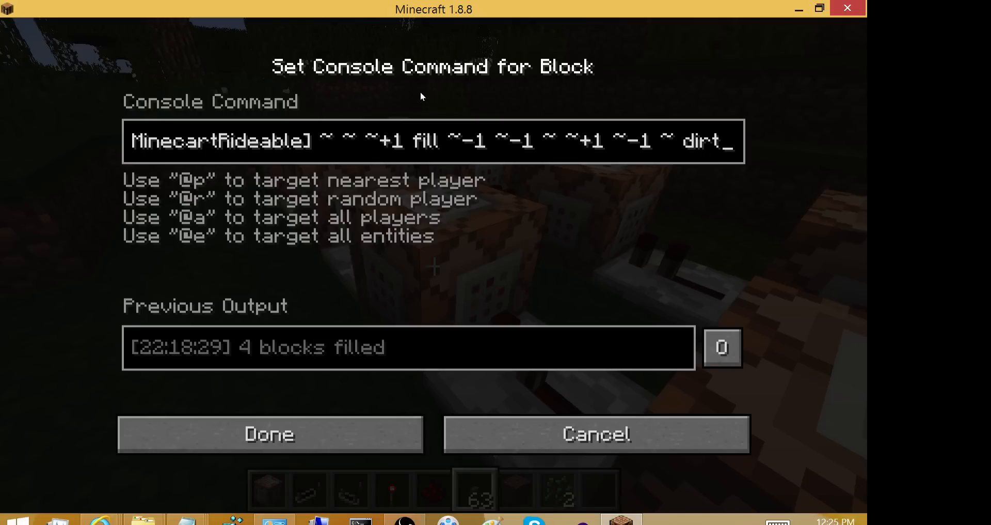
pyautogui.moveTo(331, 49)
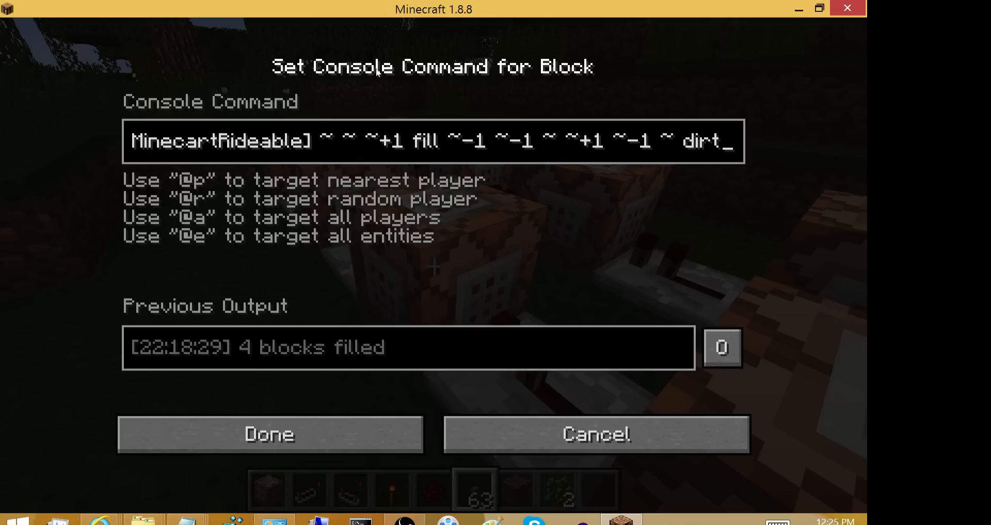
pyautogui.moveTo(438, 92)
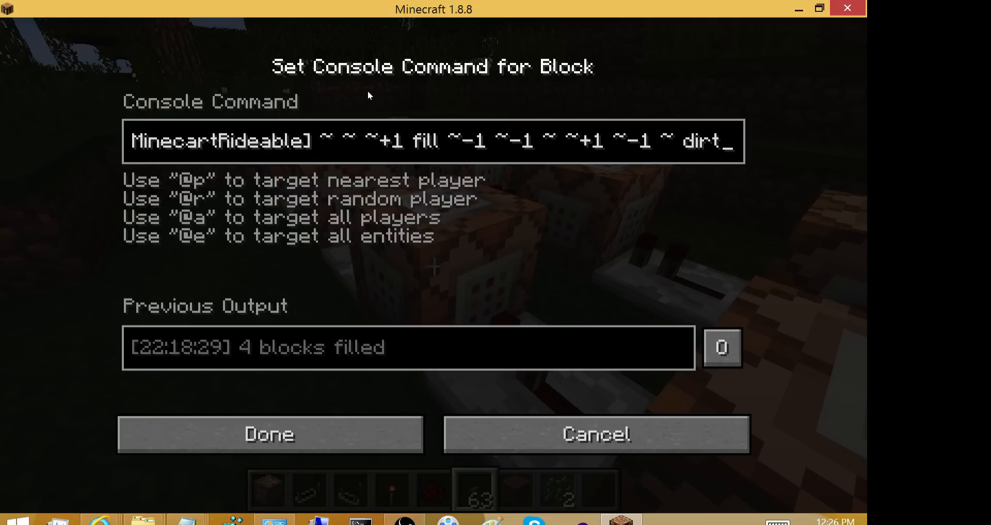
pyautogui.moveTo(412, 99)
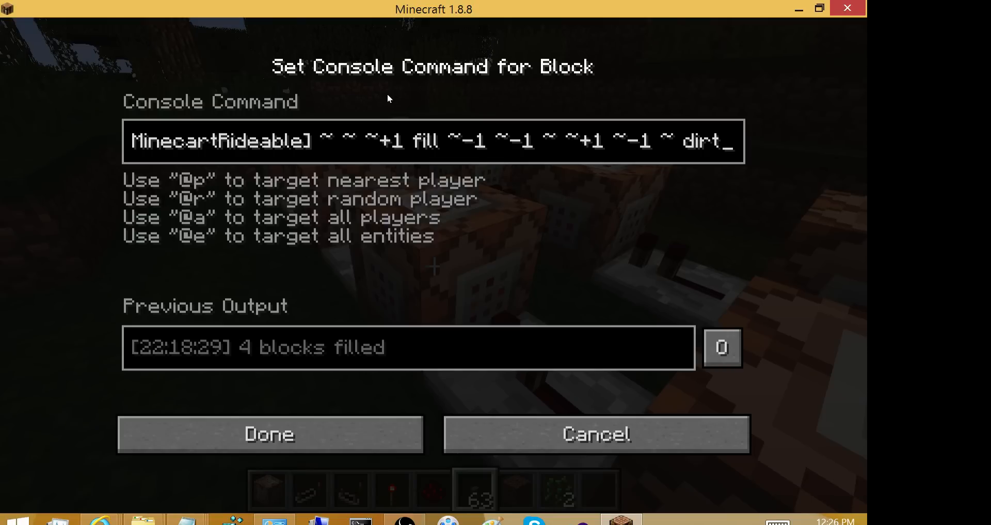
pyautogui.moveTo(320, 98)
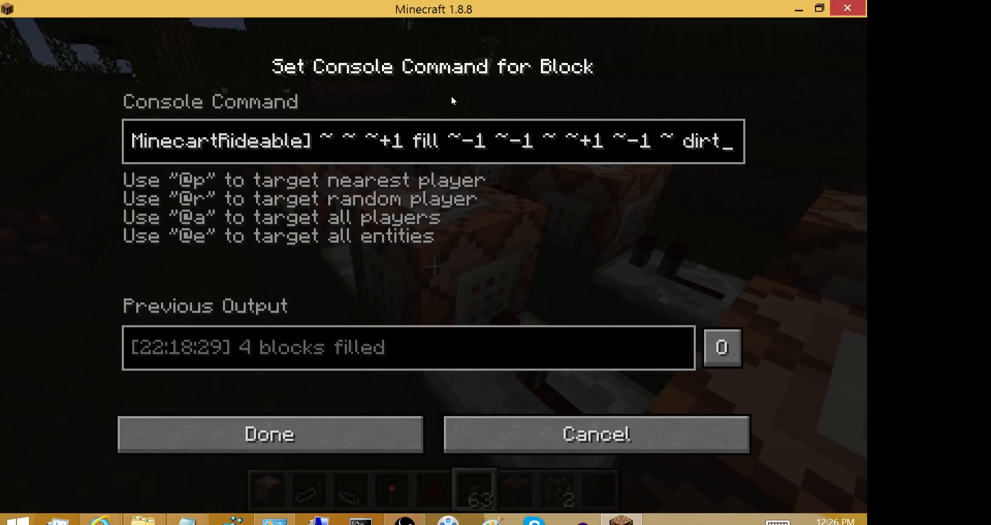
pyautogui.moveTo(225, 104)
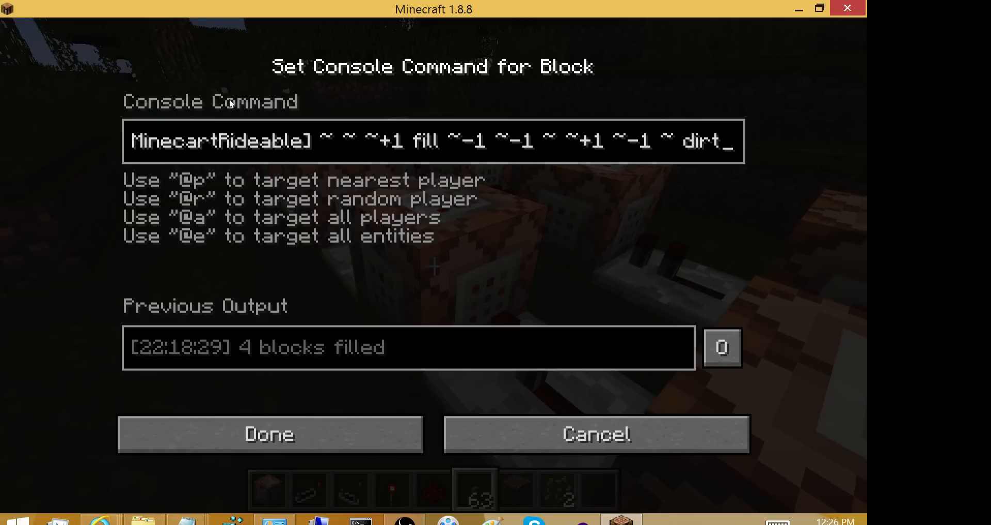
pyautogui.moveTo(250, 118)
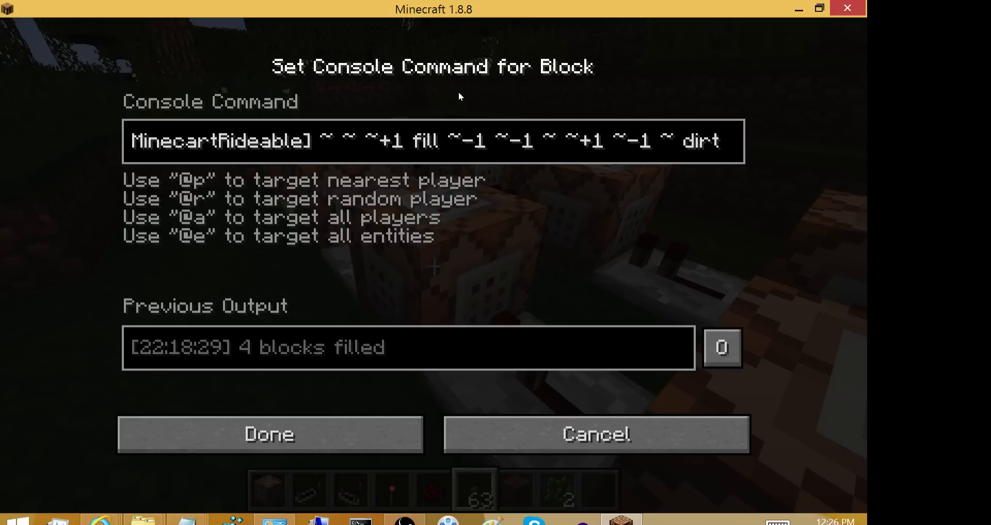
pyautogui.moveTo(464, 97)
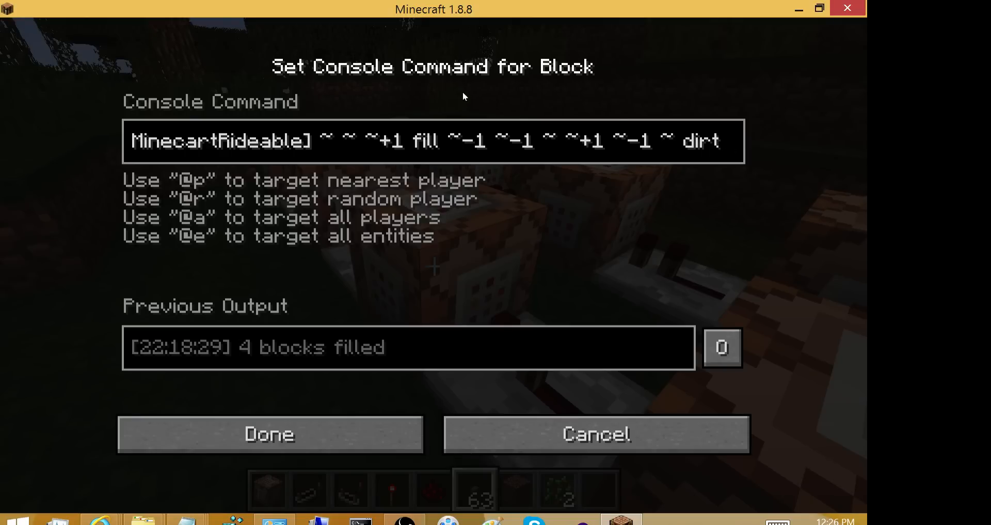
# Save the dirt-fill command and give the next block the rail-placing command
pyautogui.click(270, 434)
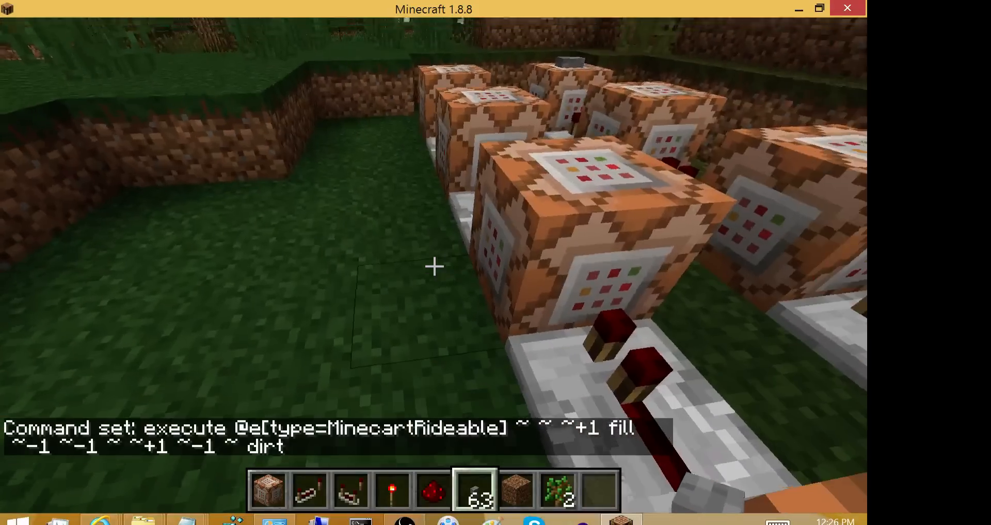
pyautogui.moveTo(434, 267)
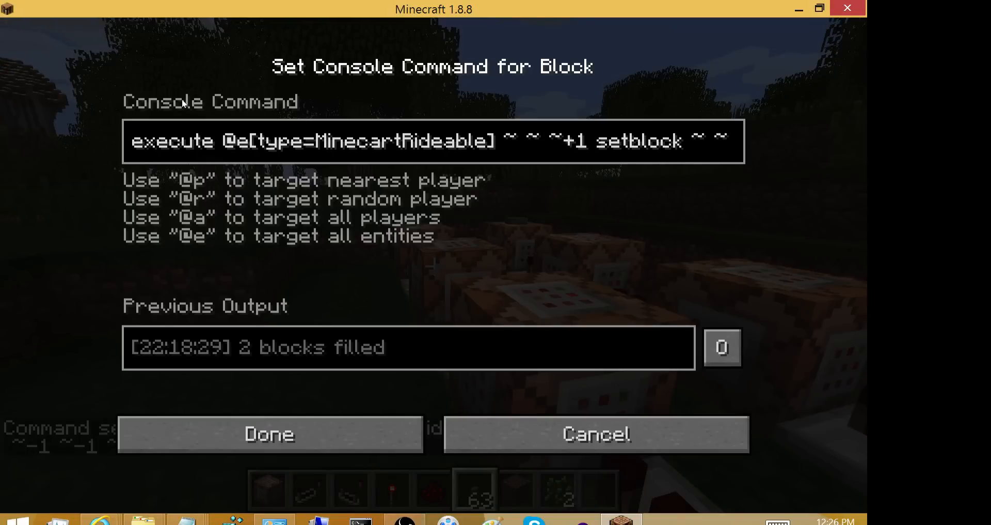
pyautogui.moveTo(367, 100)
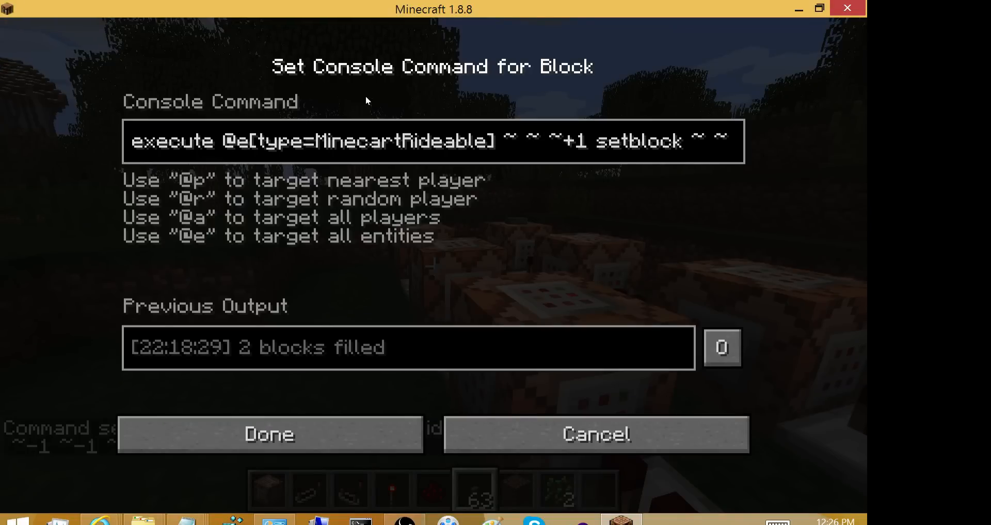
pyautogui.moveTo(382, 96)
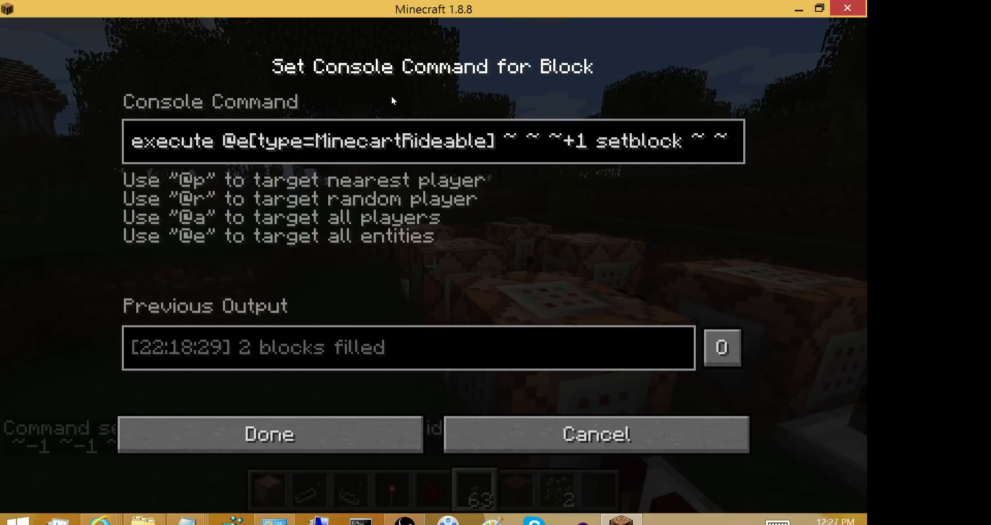
pyautogui.write('rail')
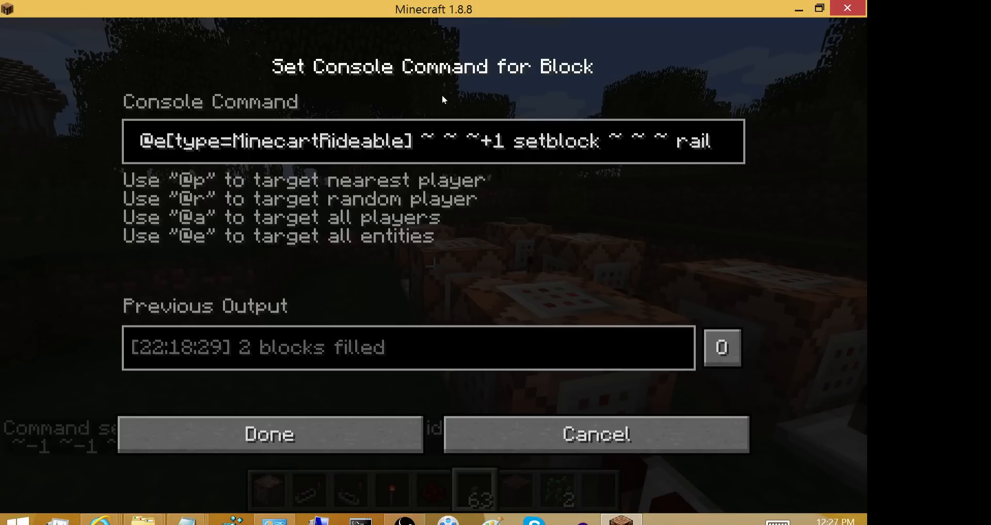
pyautogui.moveTo(408, 97)
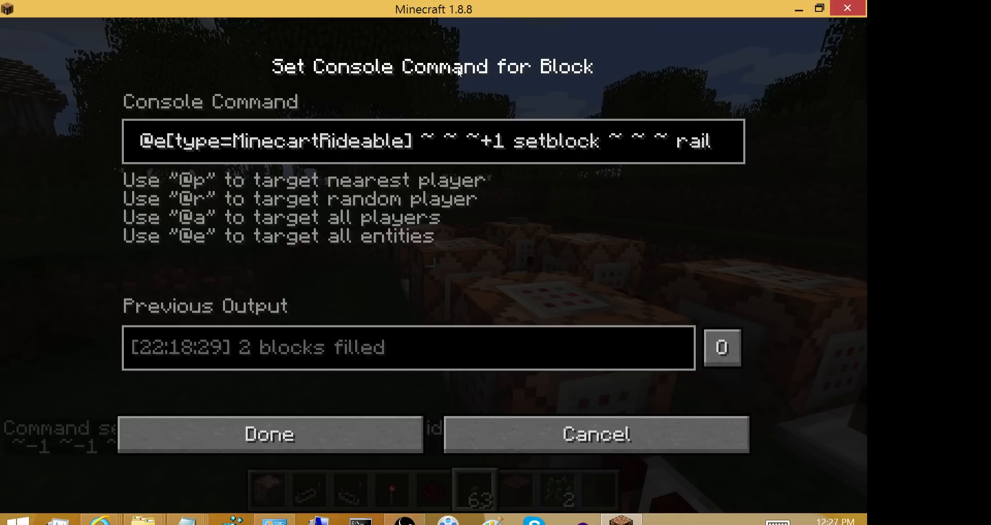
pyautogui.click(269, 434)
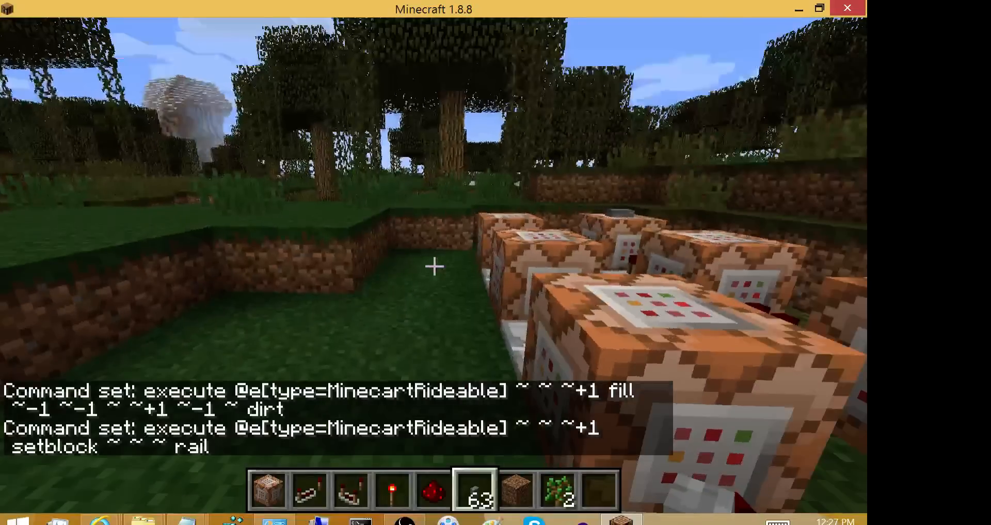
pyautogui.moveTo(435, 279)
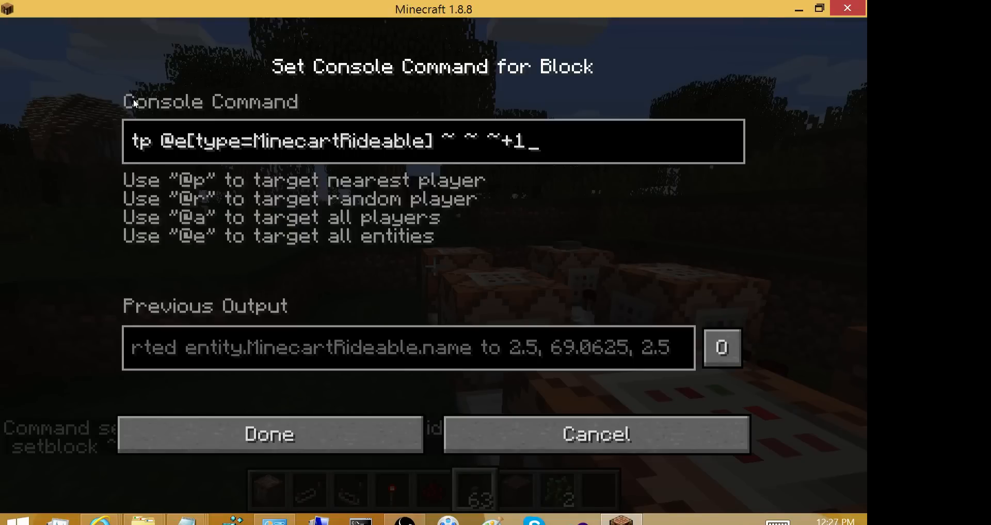
pyautogui.moveTo(303, 95)
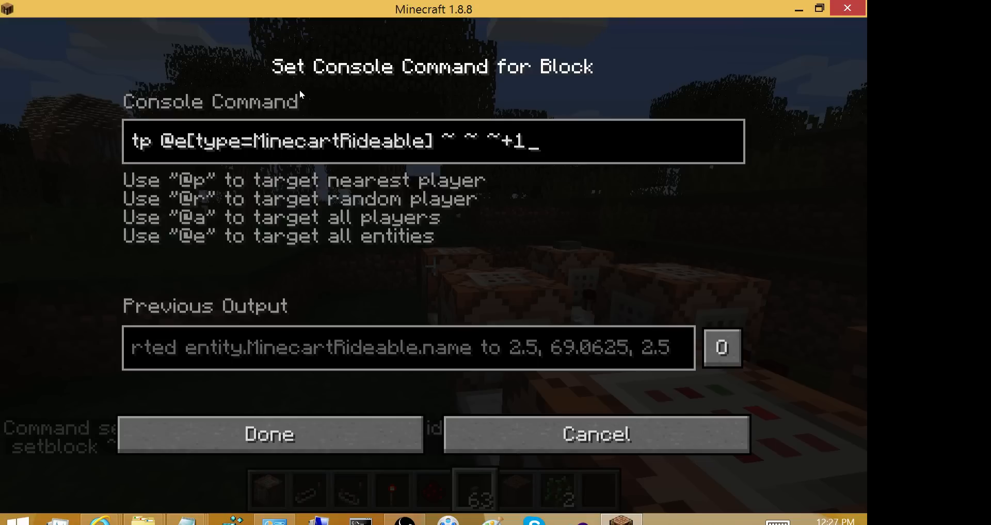
pyautogui.moveTo(317, 95)
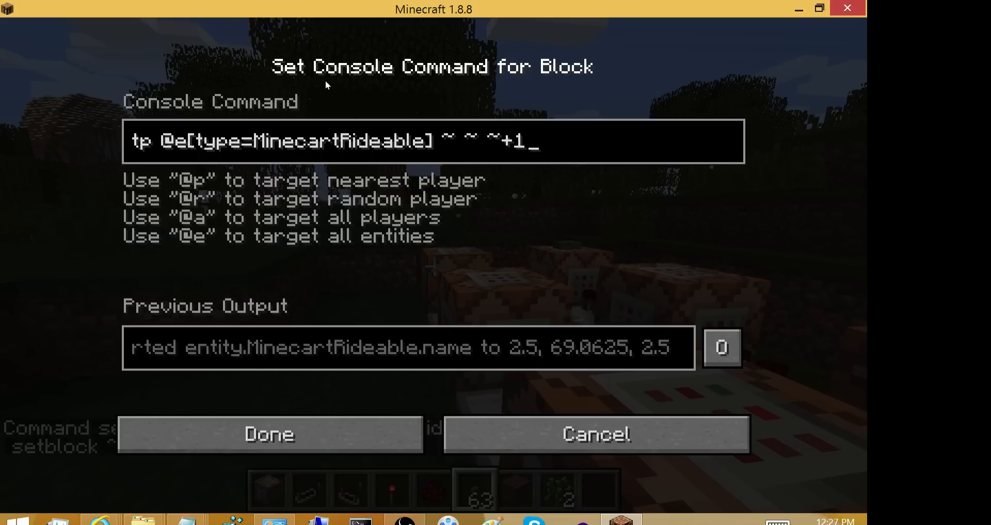
# Save tp @e[type=MinecartRideable] ~ ~ ~+1 in the third command block
pyautogui.click(269, 434)
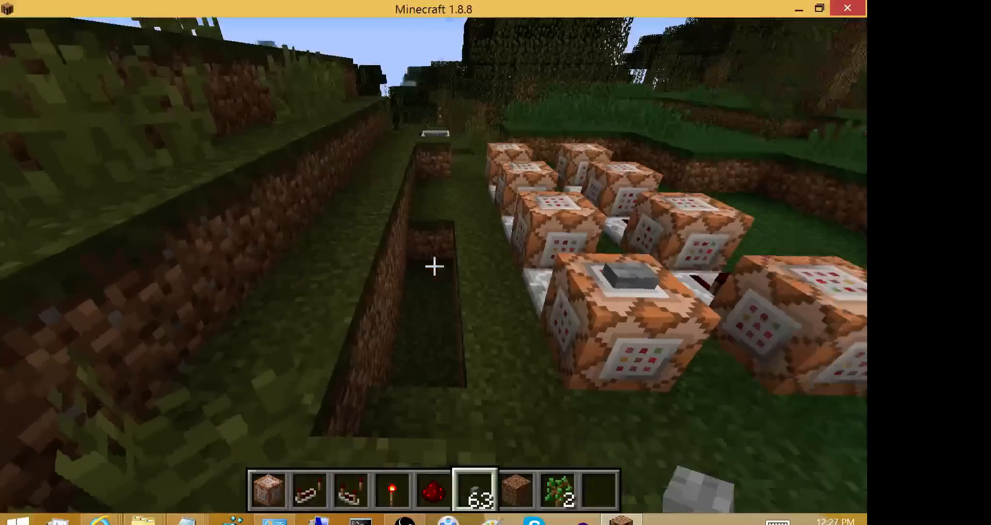
pyautogui.moveTo(433, 267)
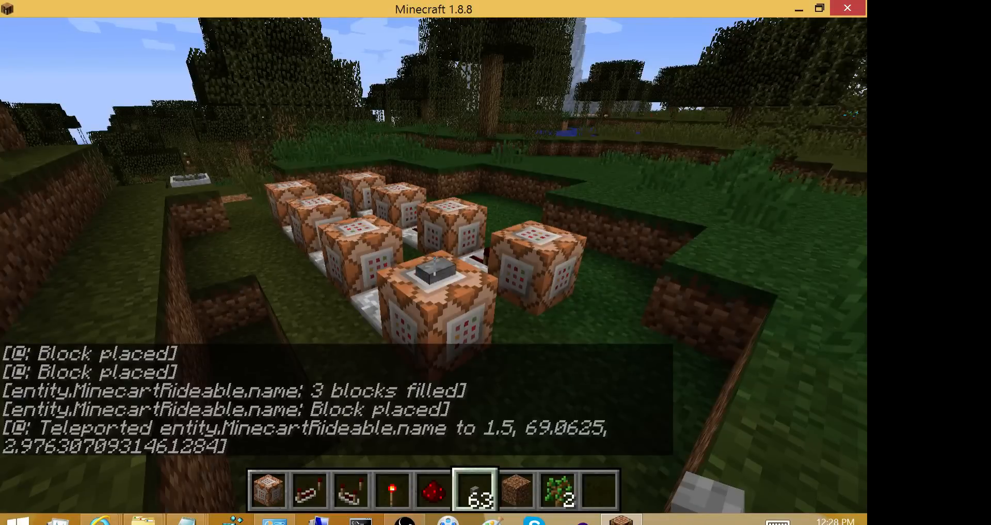
pyautogui.moveTo(433, 280)
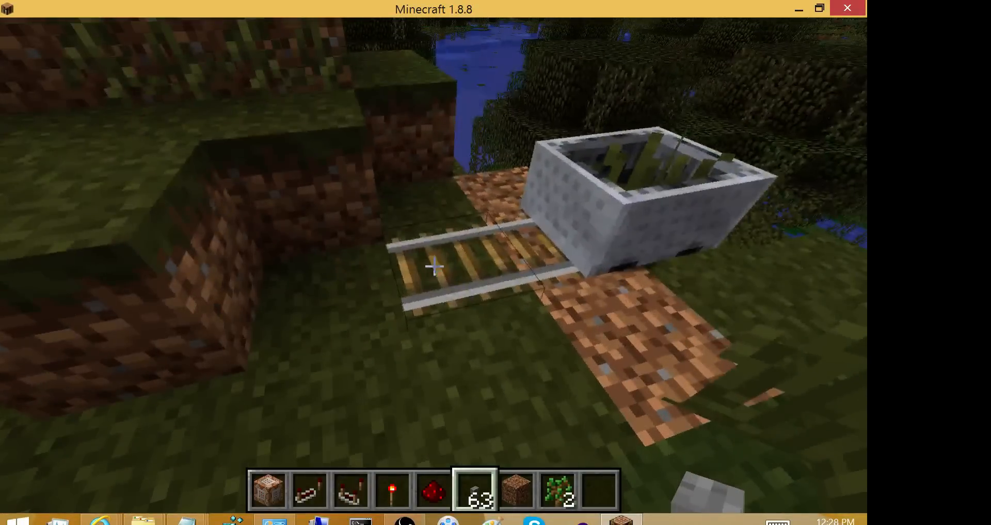
pyautogui.moveTo(431, 281)
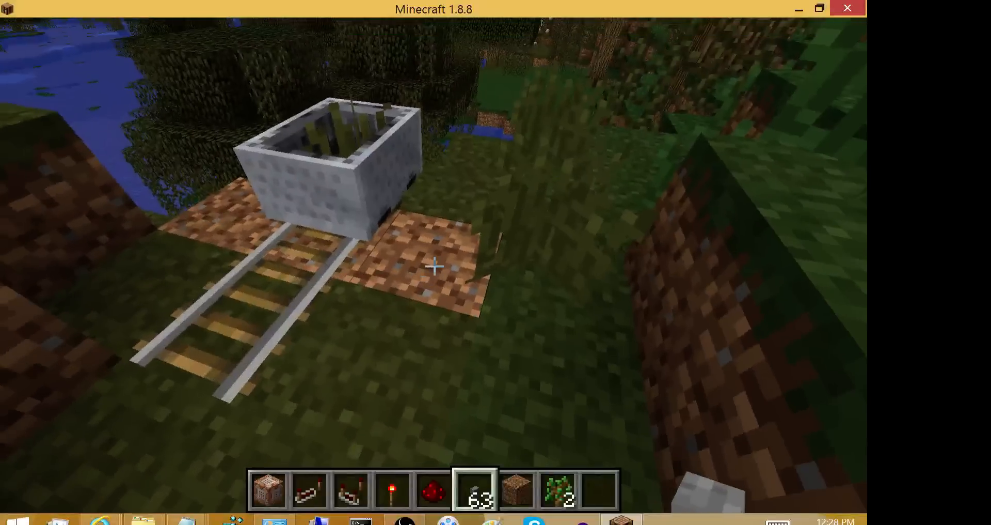
pyautogui.moveTo(433, 268)
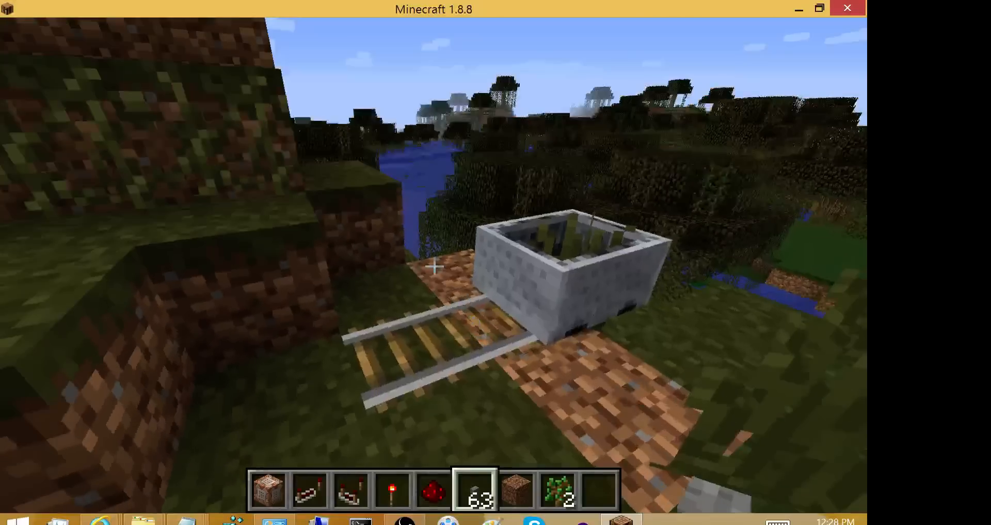
pyautogui.moveTo(432, 278)
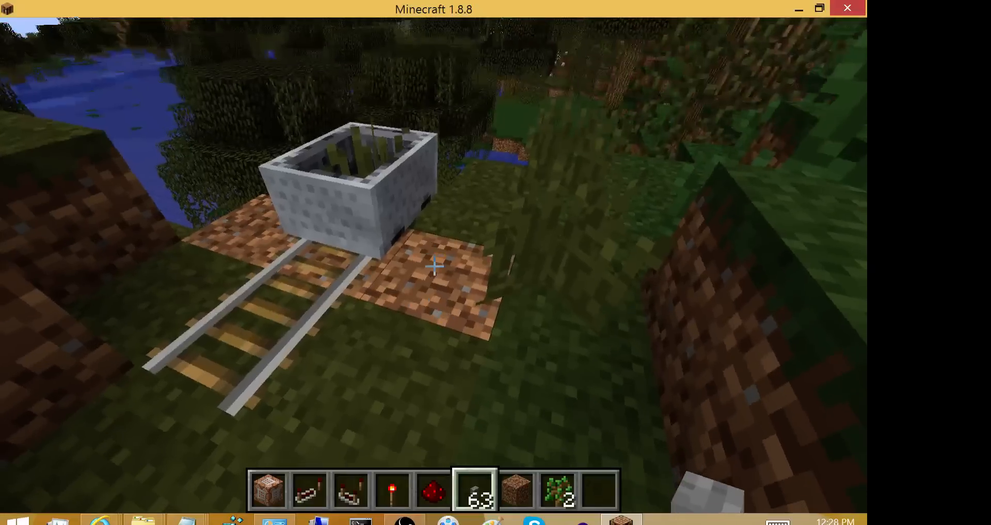
pyautogui.moveTo(434, 278)
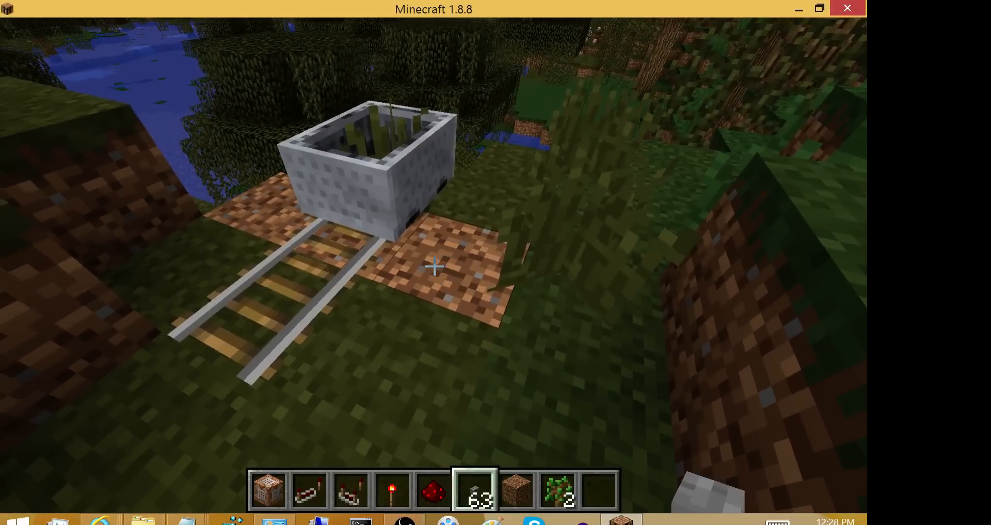
pyautogui.moveTo(434, 275)
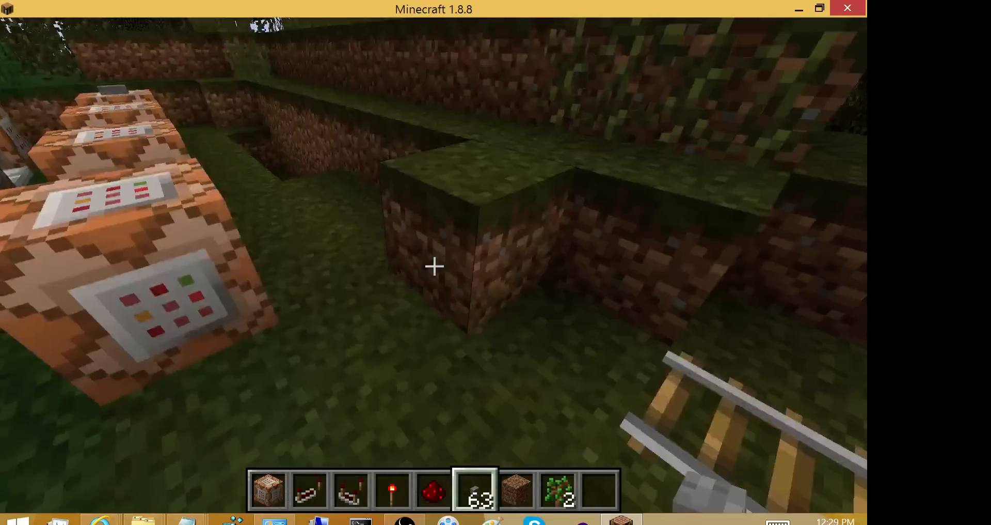
pyautogui.moveTo(434, 266)
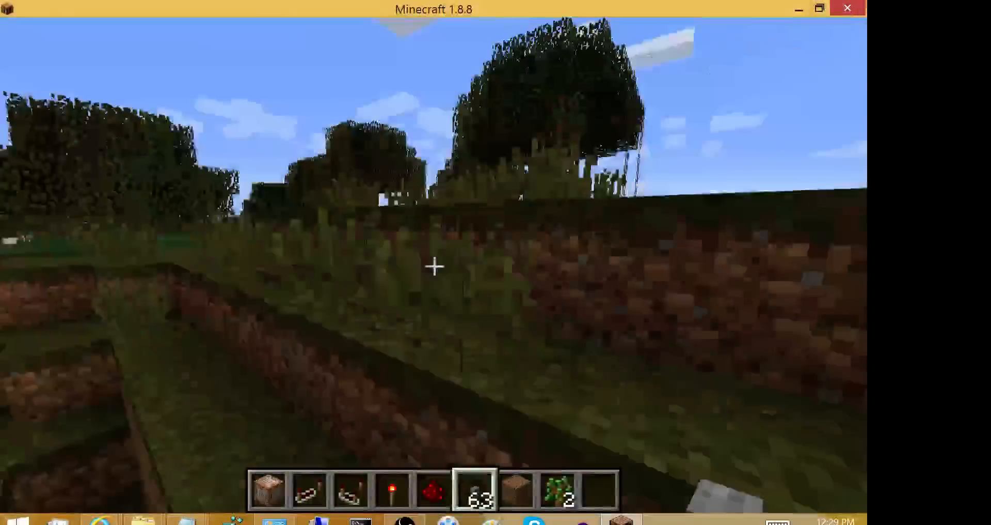
pyautogui.moveTo(435, 270)
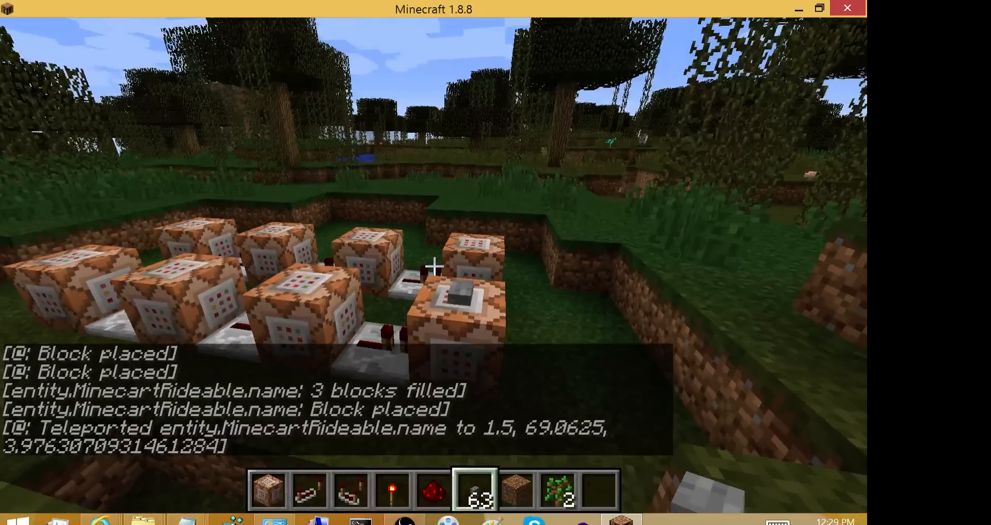
pyautogui.moveTo(434, 266)
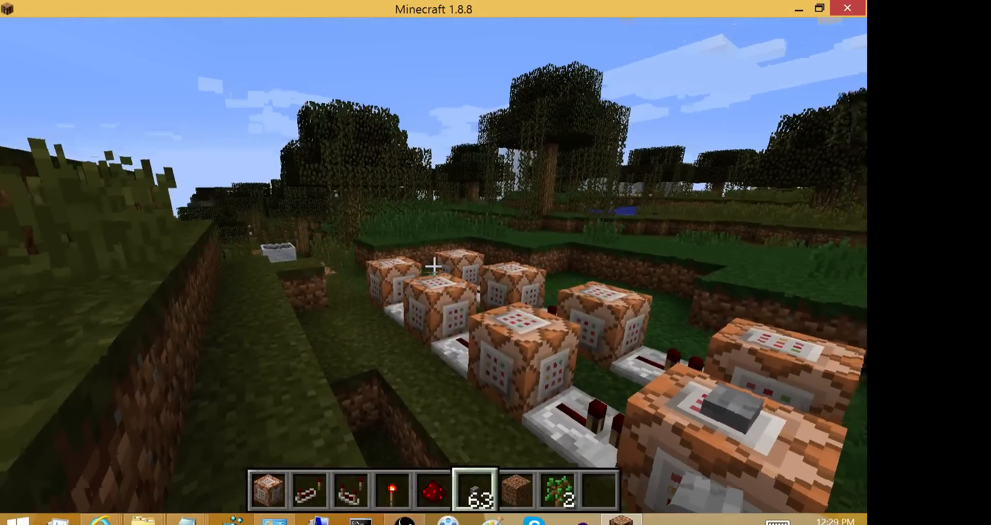
pyautogui.moveTo(432, 268)
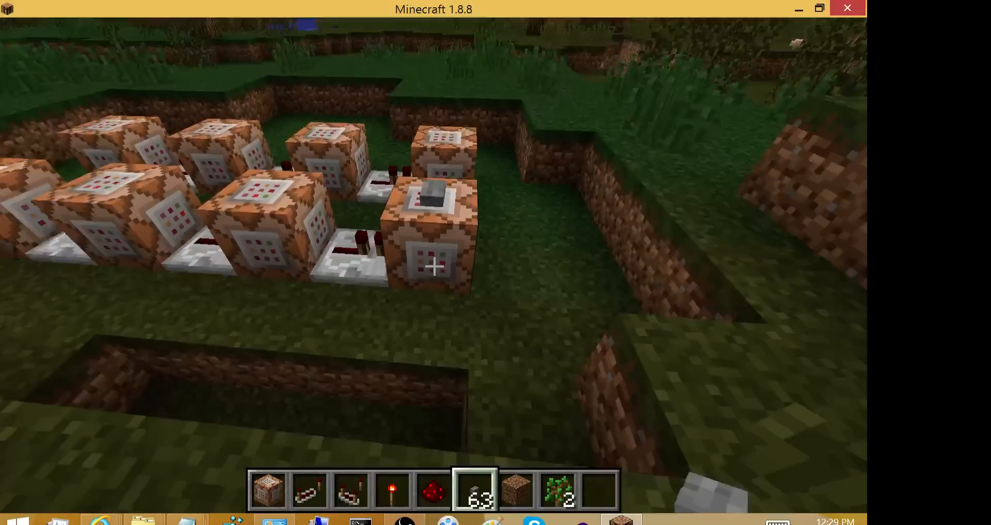
pyautogui.moveTo(433, 280)
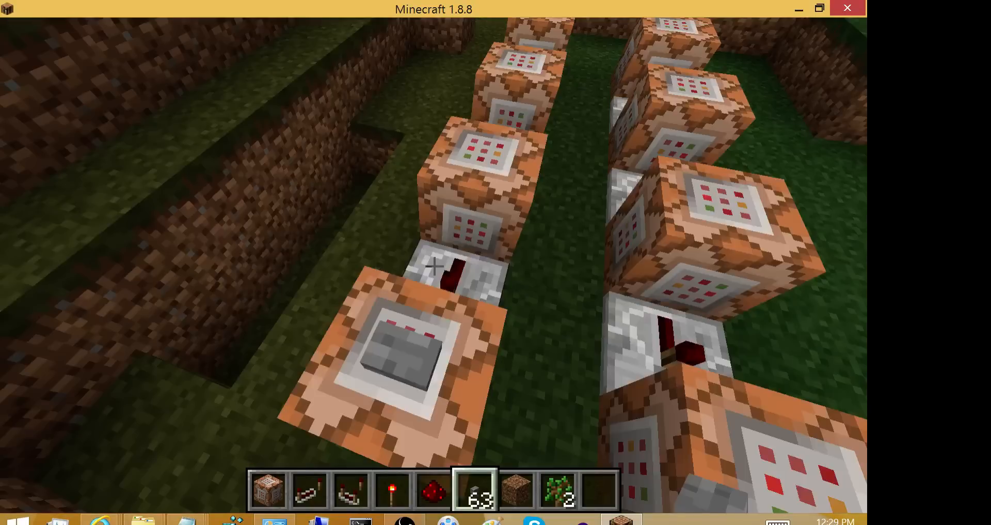
pyautogui.moveTo(434, 267)
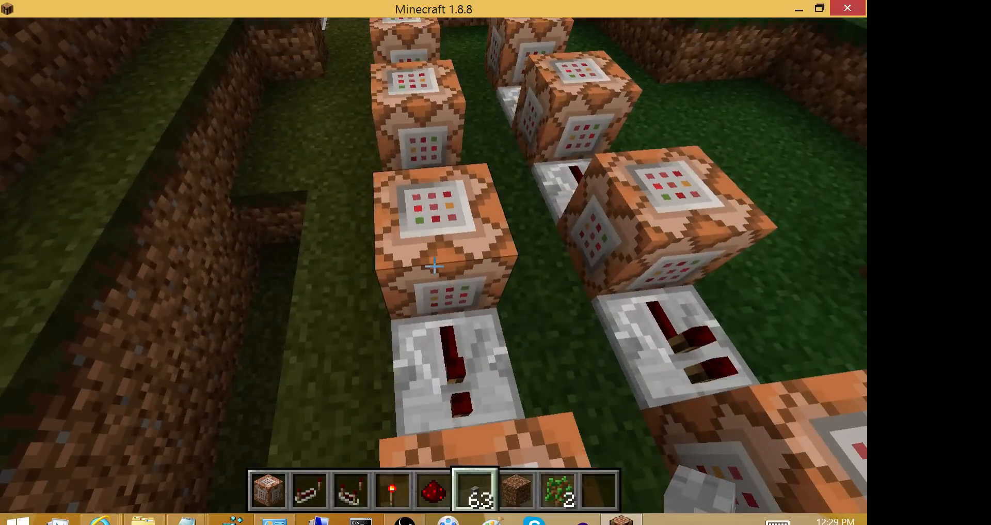
pyautogui.moveTo(436, 267)
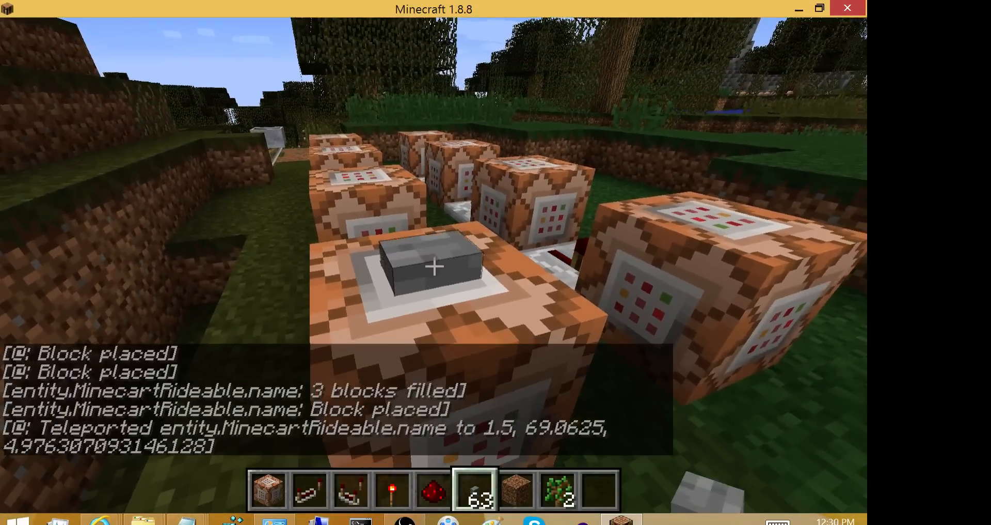
pyautogui.moveTo(432, 268)
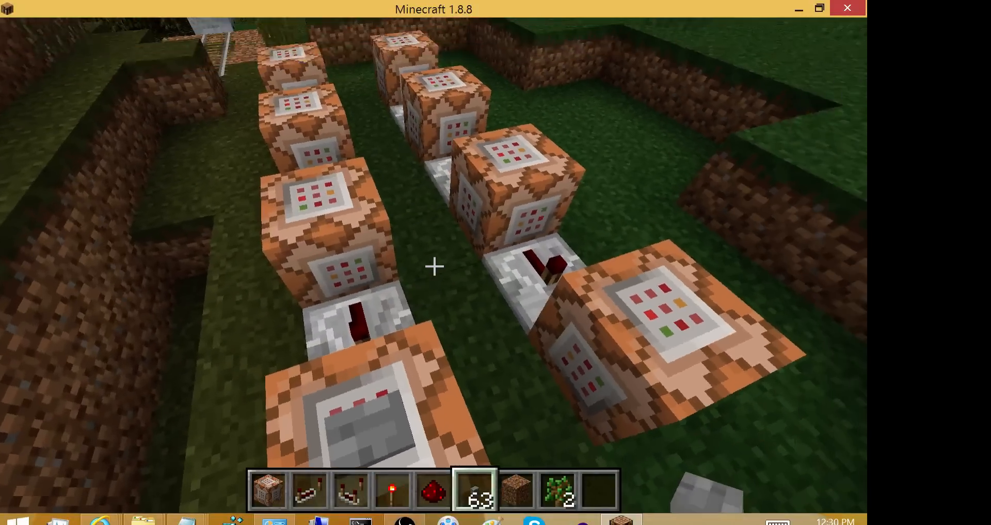
pyautogui.moveTo(433, 270)
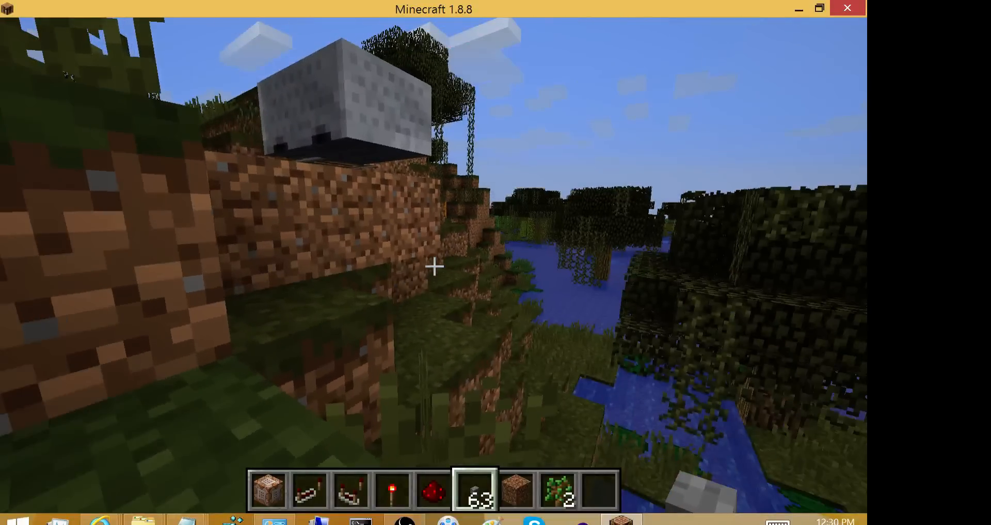
pyautogui.moveTo(433, 265)
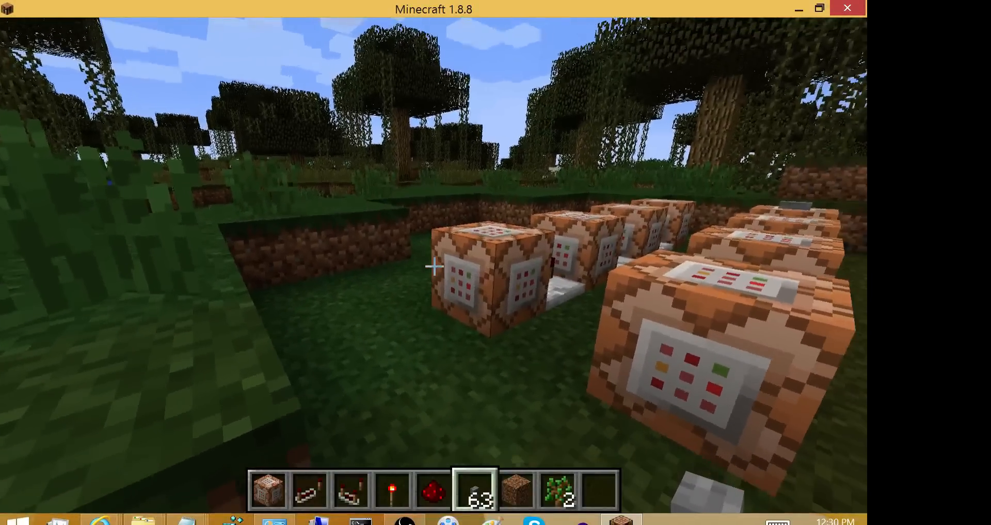
pyautogui.moveTo(432, 265)
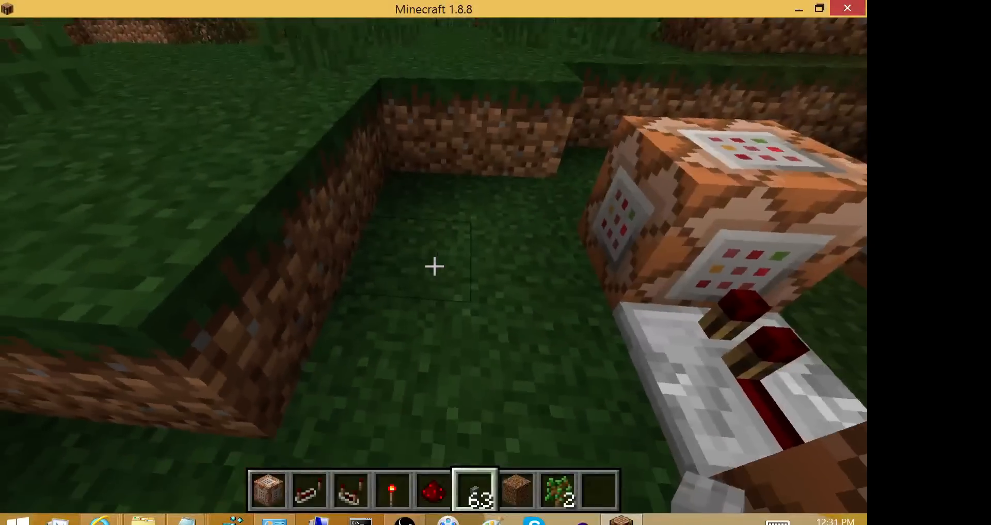
# Select the command block item in hotbar slot 1
pyautogui.press('1')
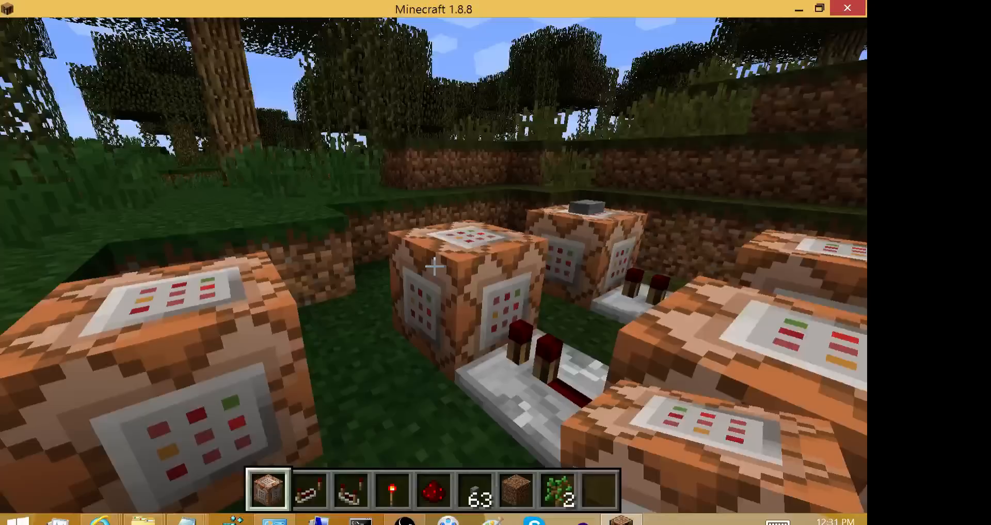
pyautogui.moveTo(435, 268)
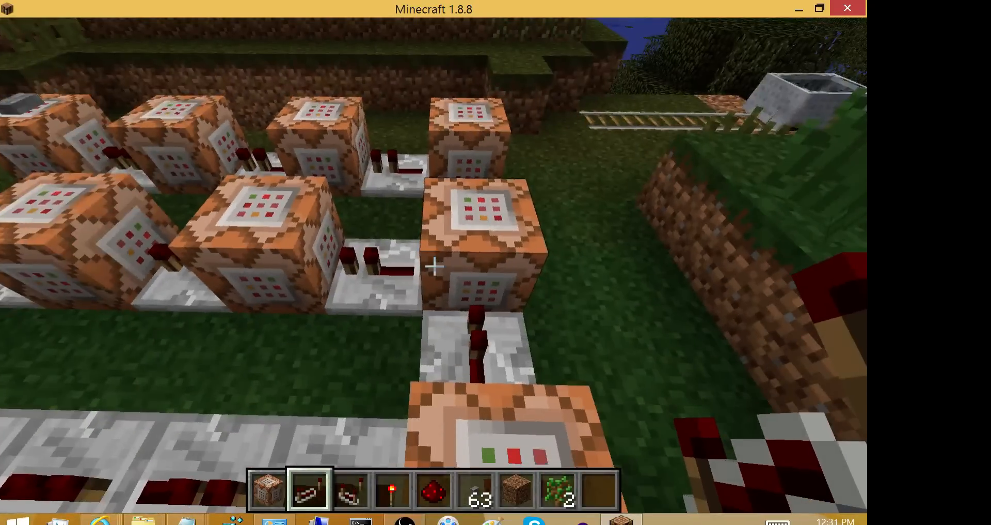
pyautogui.moveTo(432, 268)
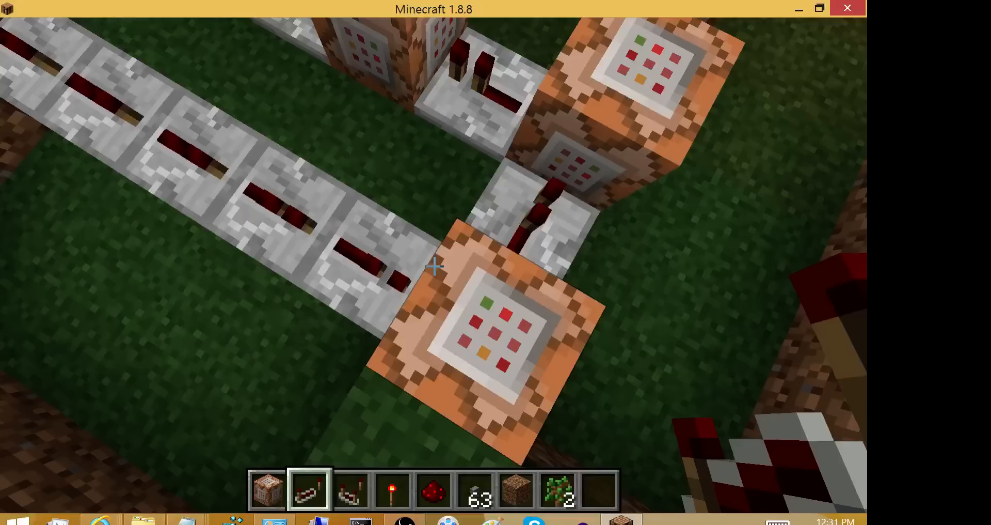
pyautogui.moveTo(435, 270)
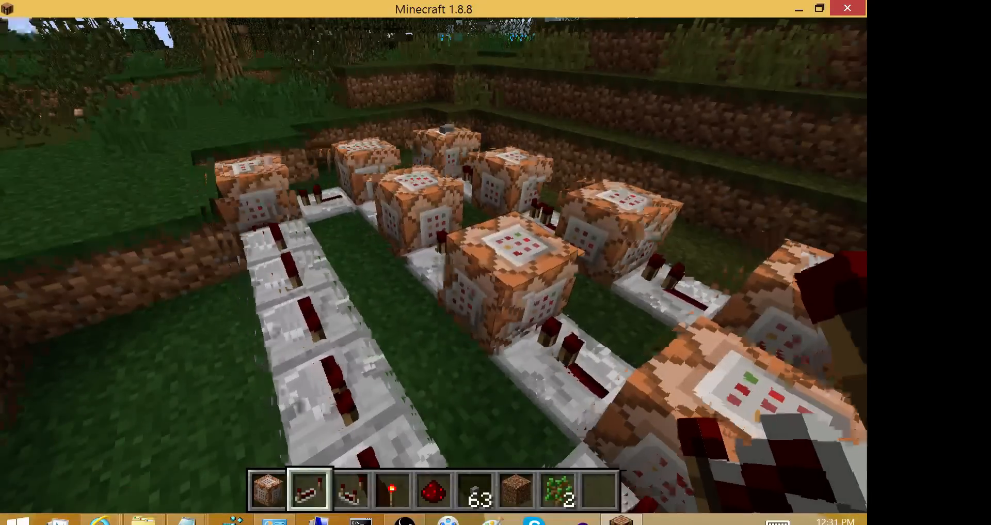
pyautogui.moveTo(434, 267)
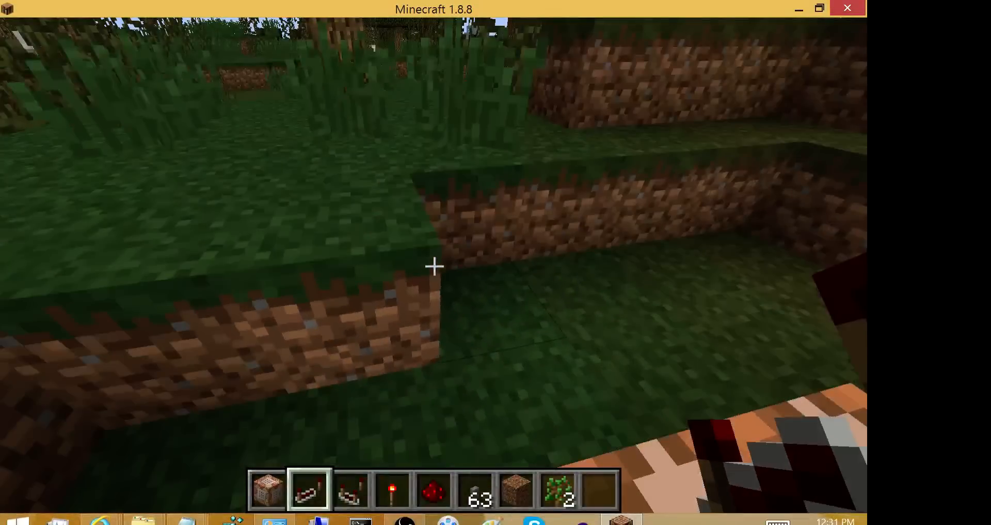
pyautogui.moveTo(434, 266)
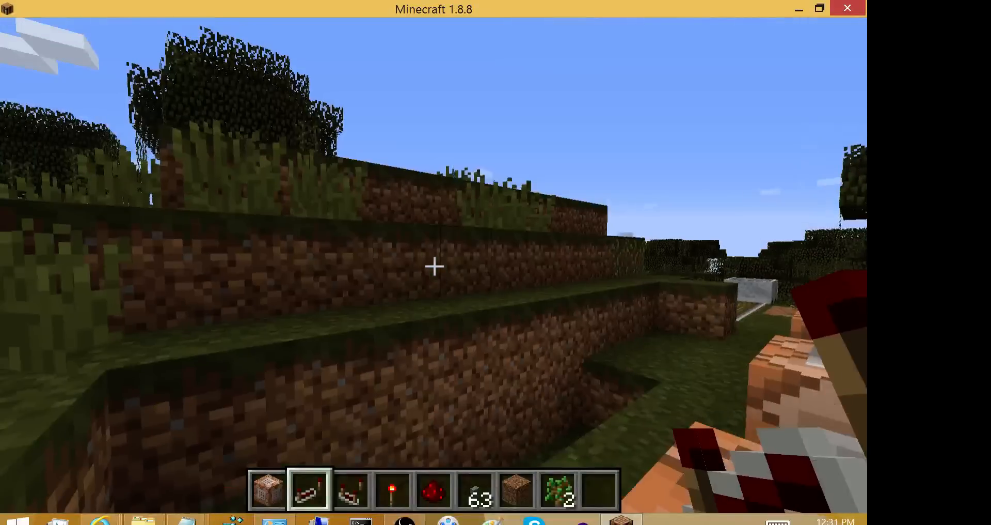
pyautogui.moveTo(434, 266)
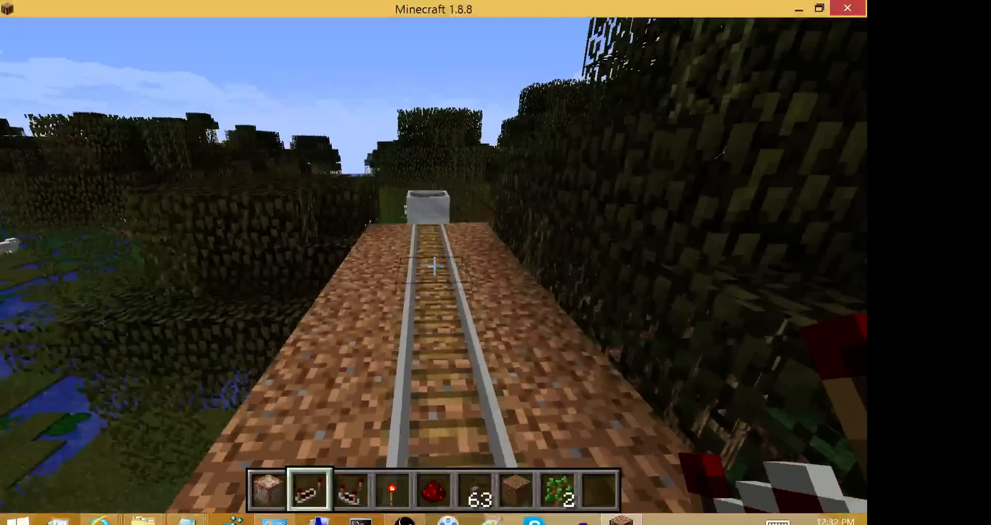
pyautogui.moveTo(433, 268)
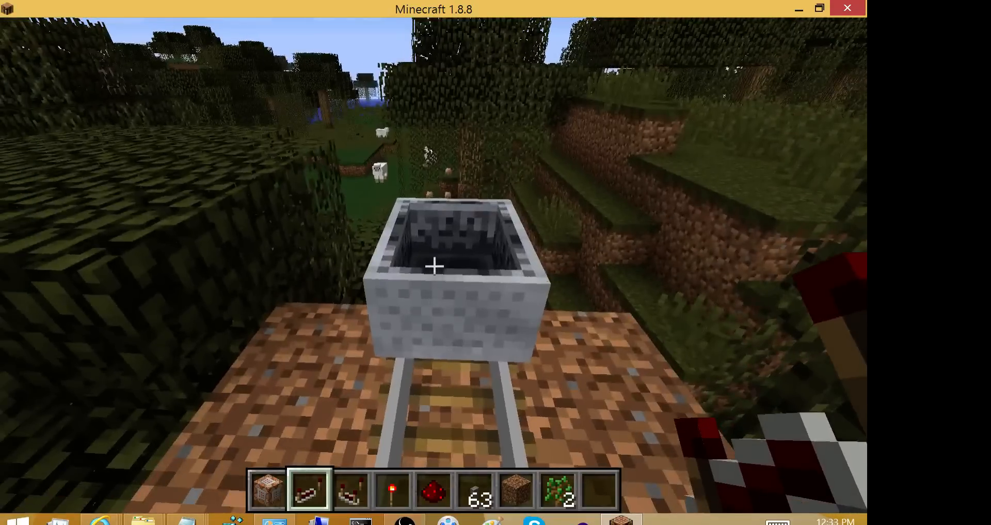
pyautogui.moveTo(434, 265)
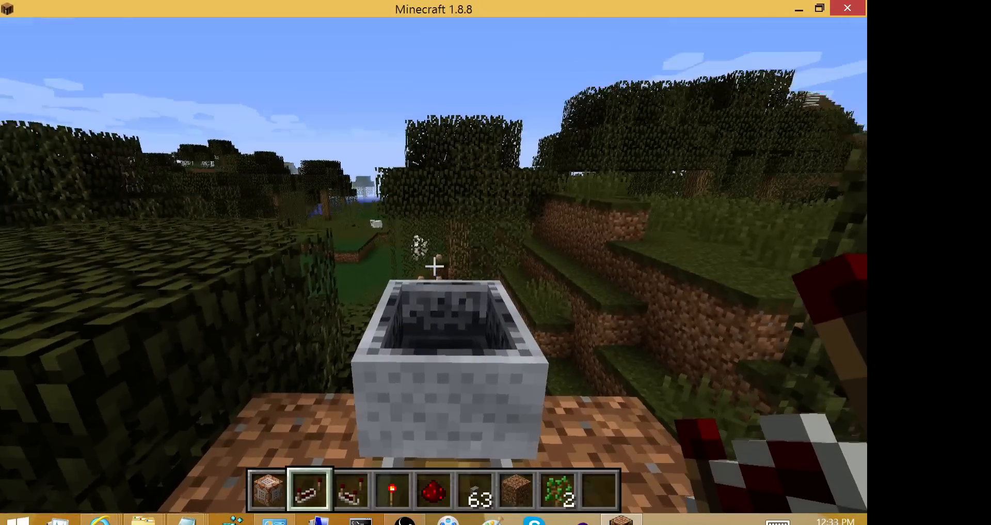
pyautogui.moveTo(433, 266)
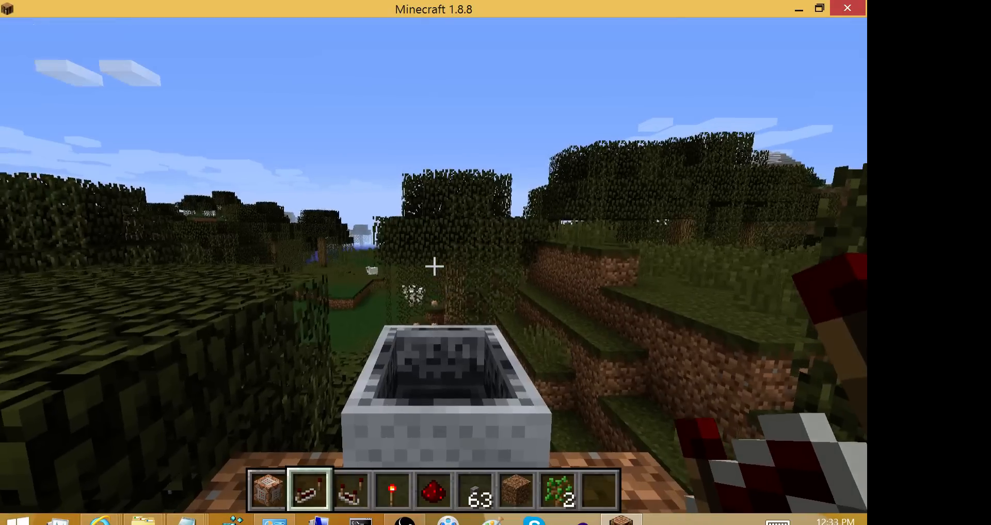